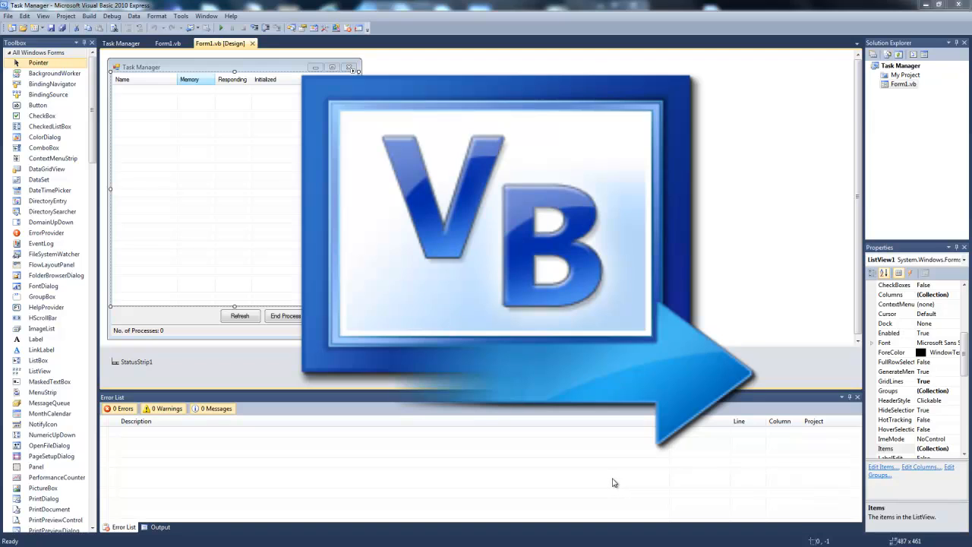
pyautogui.moveTo(609, 483)
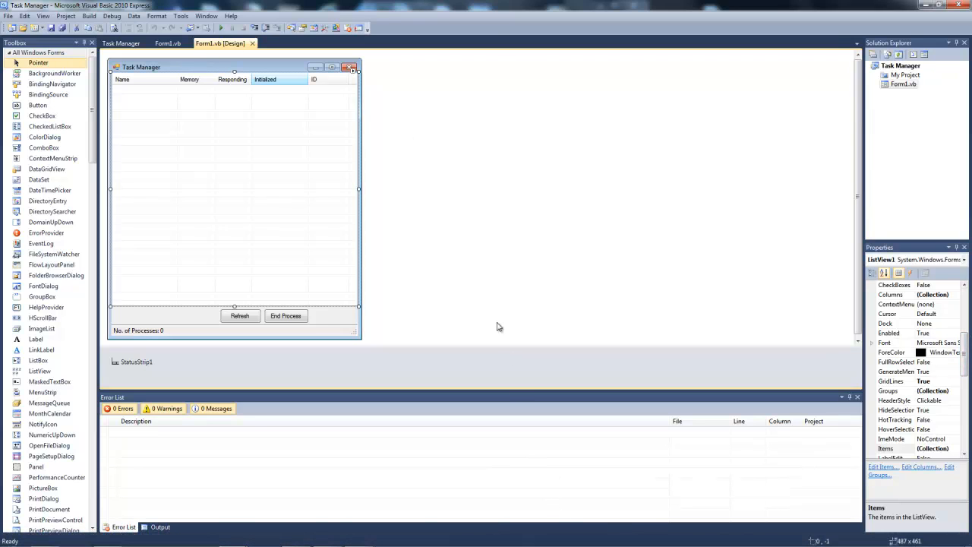
pyautogui.moveTo(218, 26)
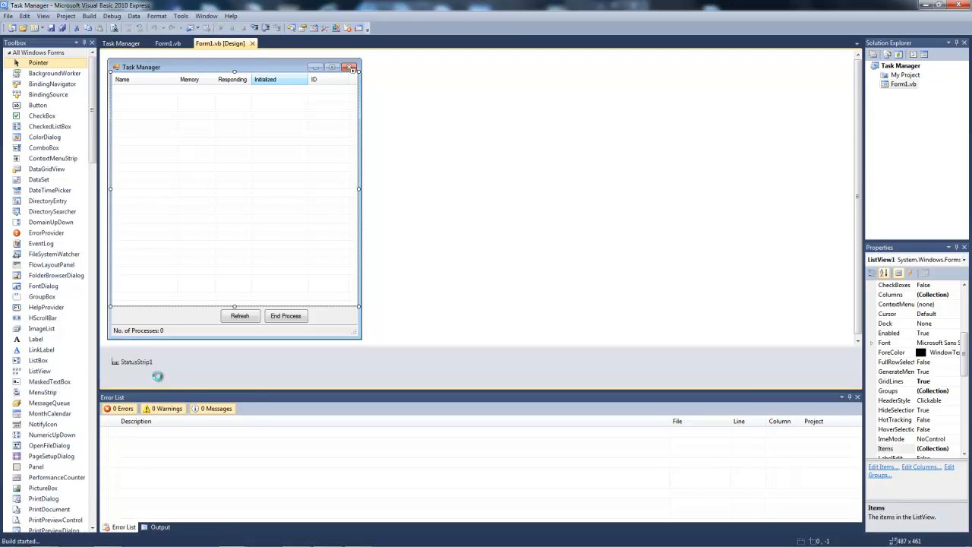
pyautogui.moveTo(165, 256)
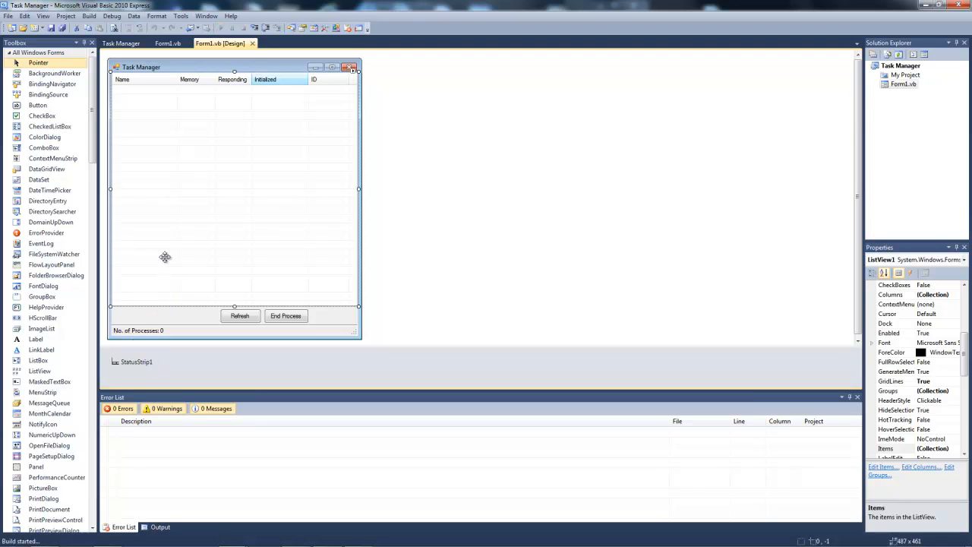
# Run the finished Task Manager project briefly with F5.
pyautogui.press('F5')
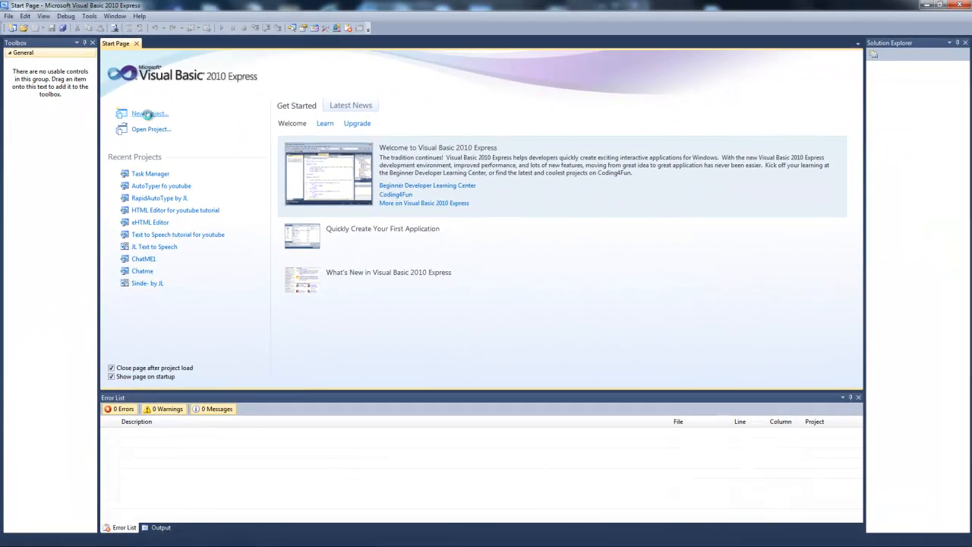
# Create a Windows Forms Application project named 'Task Manager for YouTube'.
pyautogui.click(150, 113)
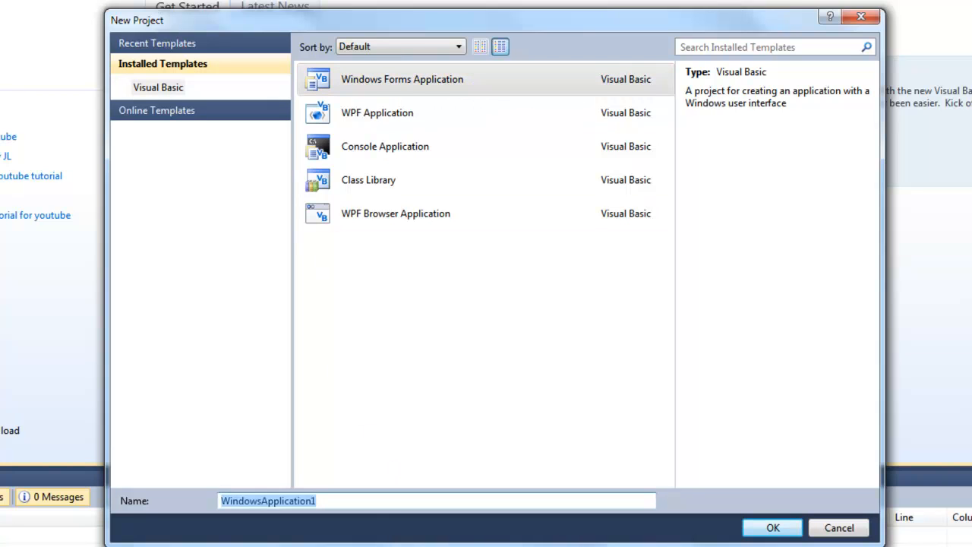
pyautogui.write('YoU')
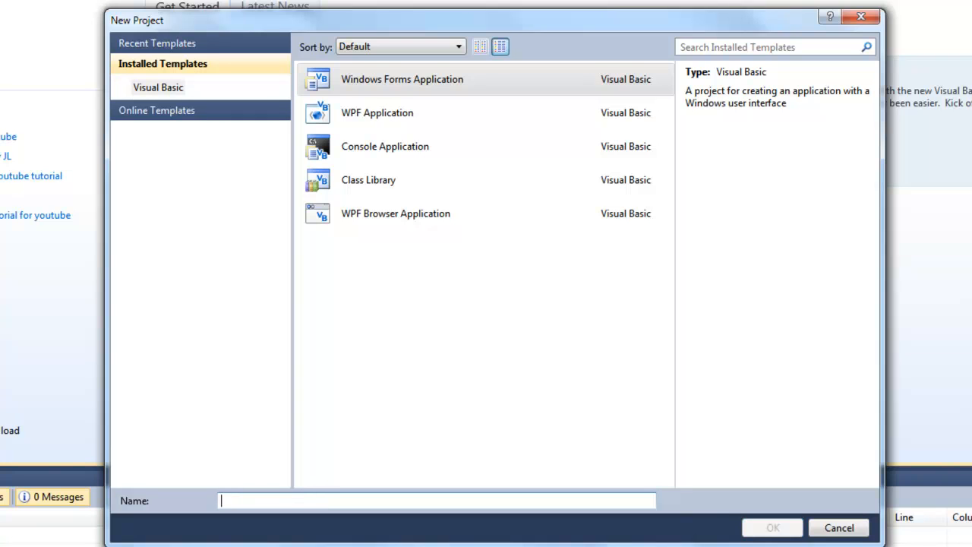
pyautogui.write('Task Manager for YouTube')
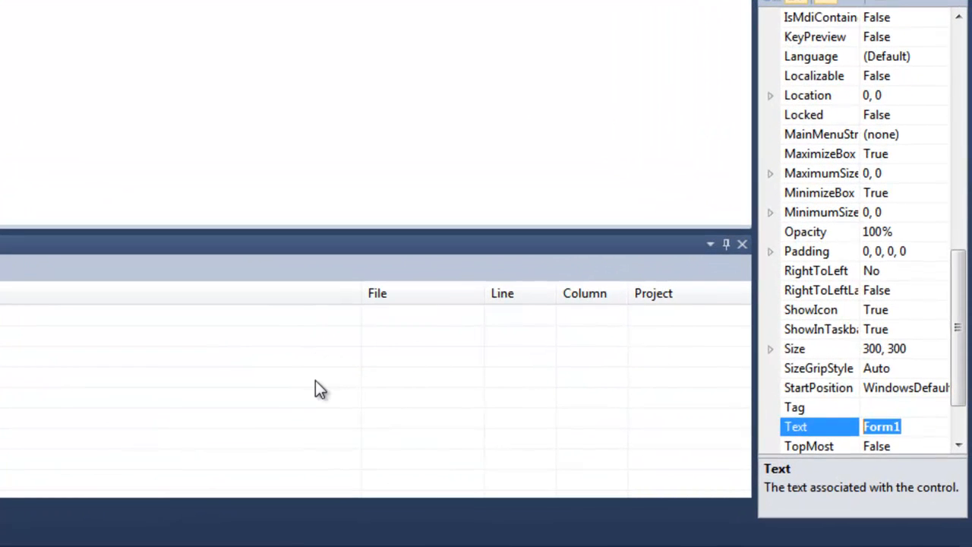
# Set Form1's Text to 'Task Manager' and FormBorderStyle to Fixed3D.
pyautogui.write('Task')
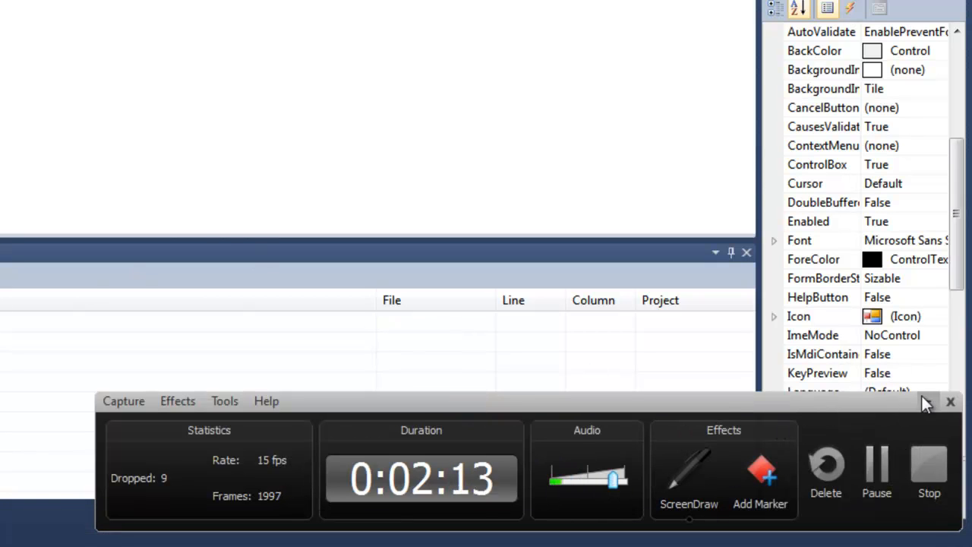
pyautogui.click(950, 401)
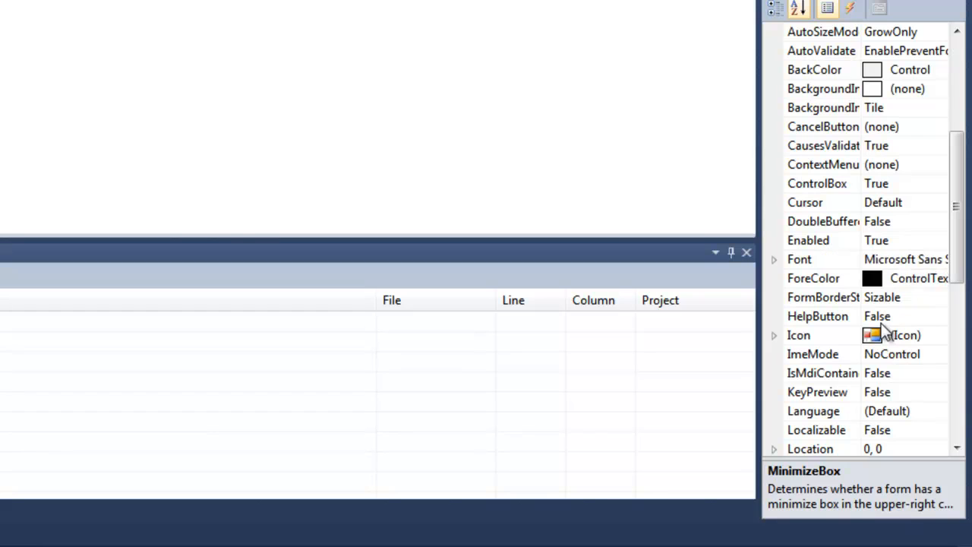
pyautogui.moveTo(942, 341)
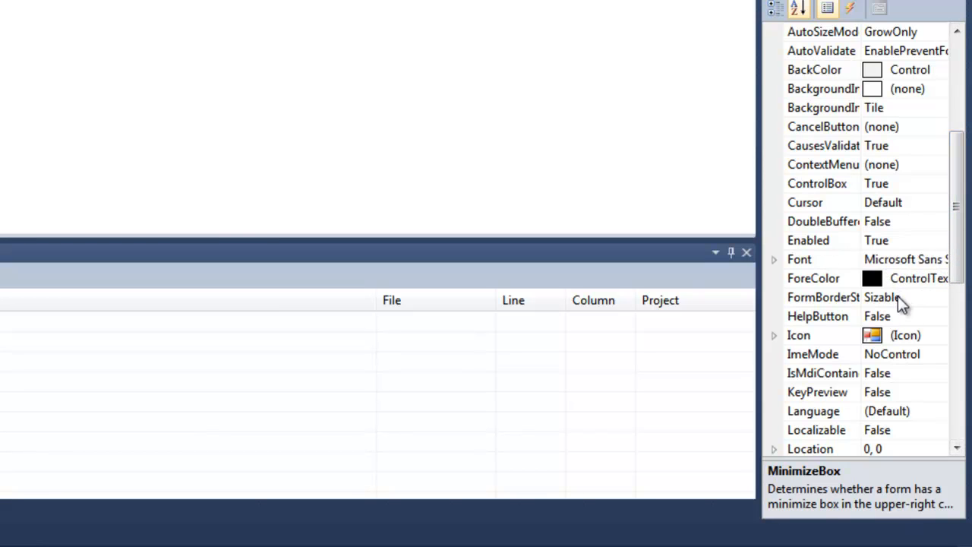
pyautogui.click(823, 297)
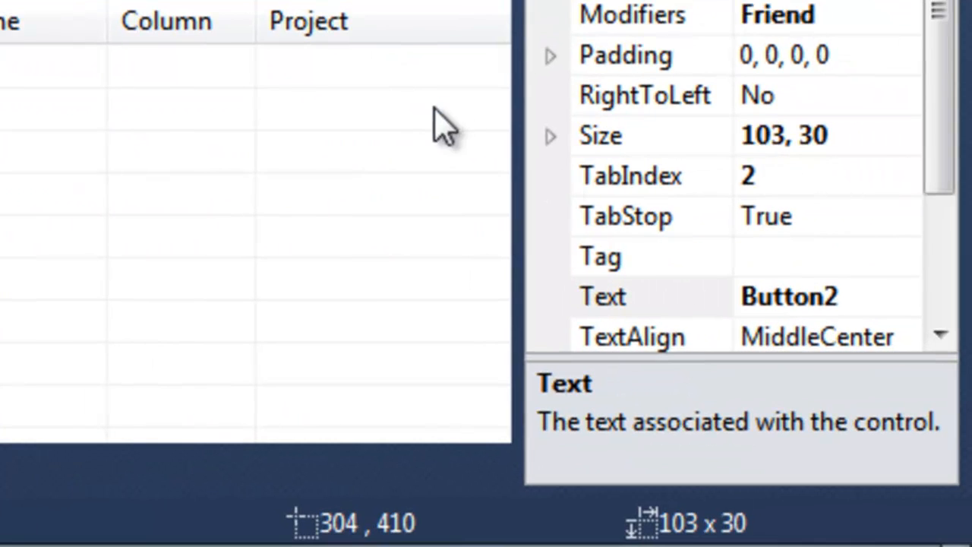
# Caption the two form buttons 'End Process' and 'Refresh'.
pyautogui.write('Enmd')
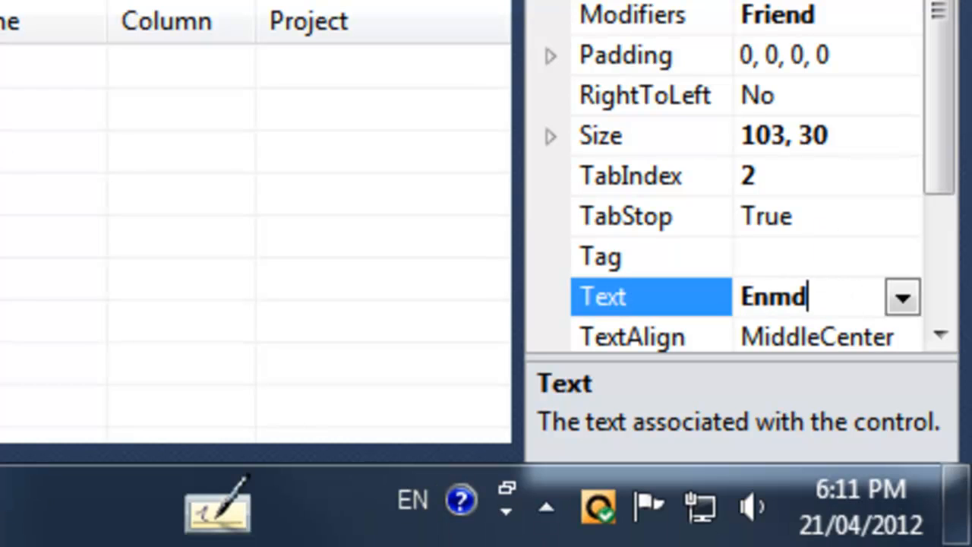
pyautogui.write('End Pr')
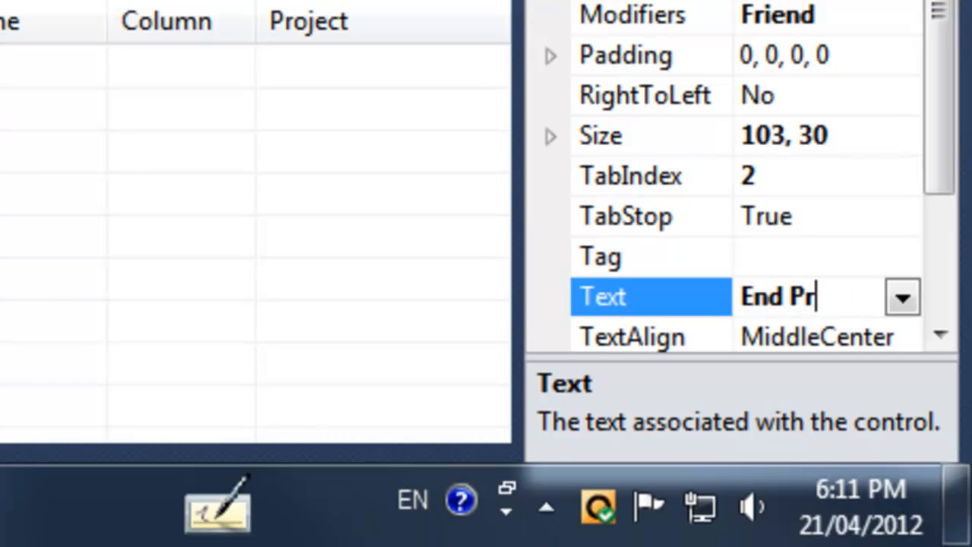
pyautogui.write('oc')
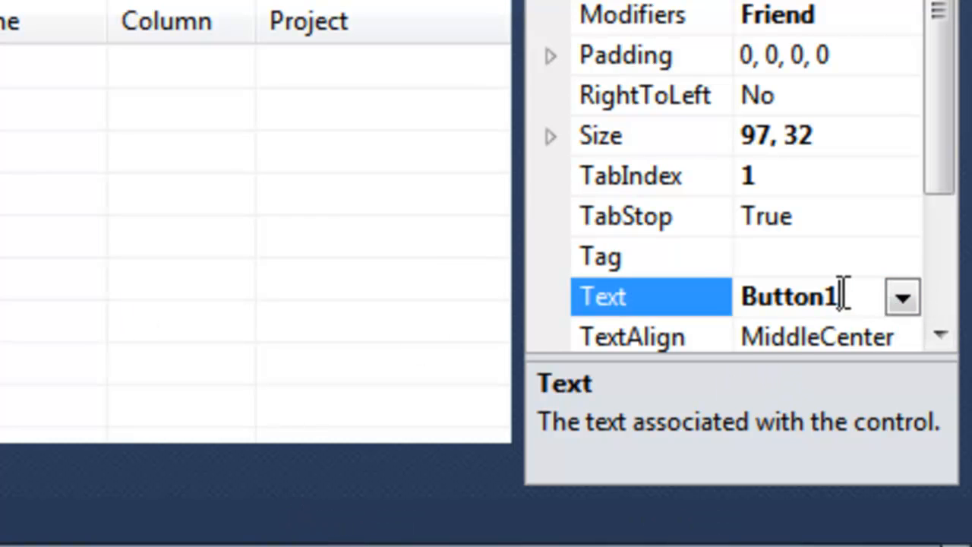
pyautogui.write('Refre')
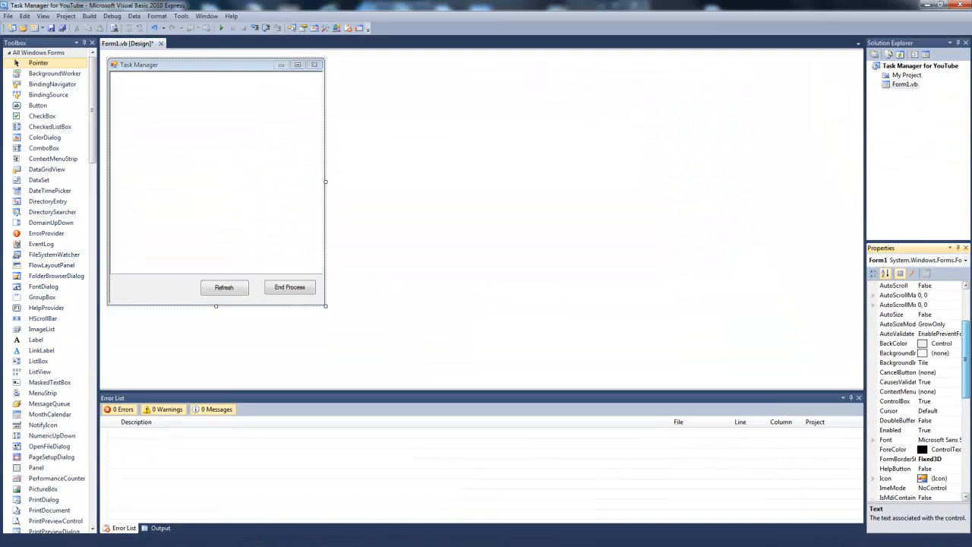
# Place ListView1 on the form above the Refresh and End Process button panel.
pyautogui.click(958, 343)
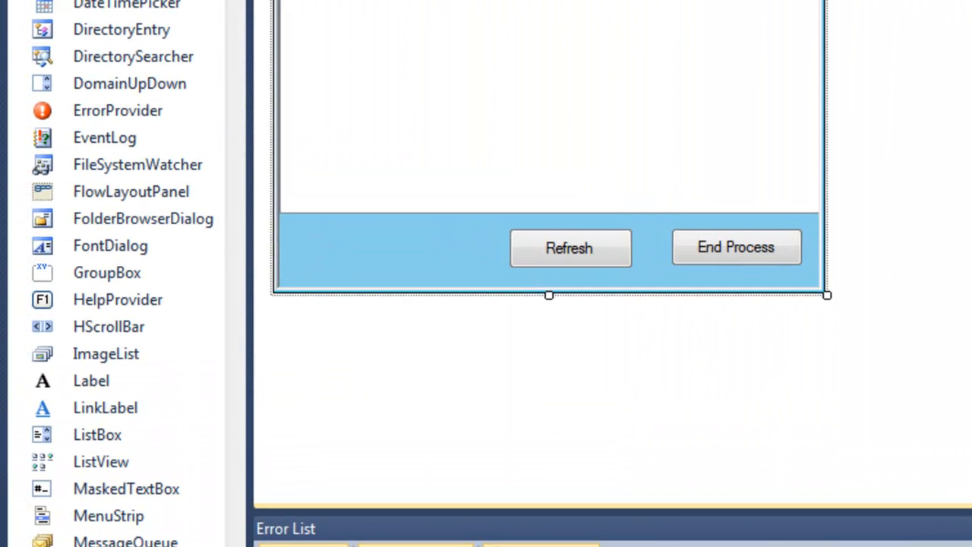
pyautogui.moveTo(735, 247); pyautogui.dragTo(735, 271)
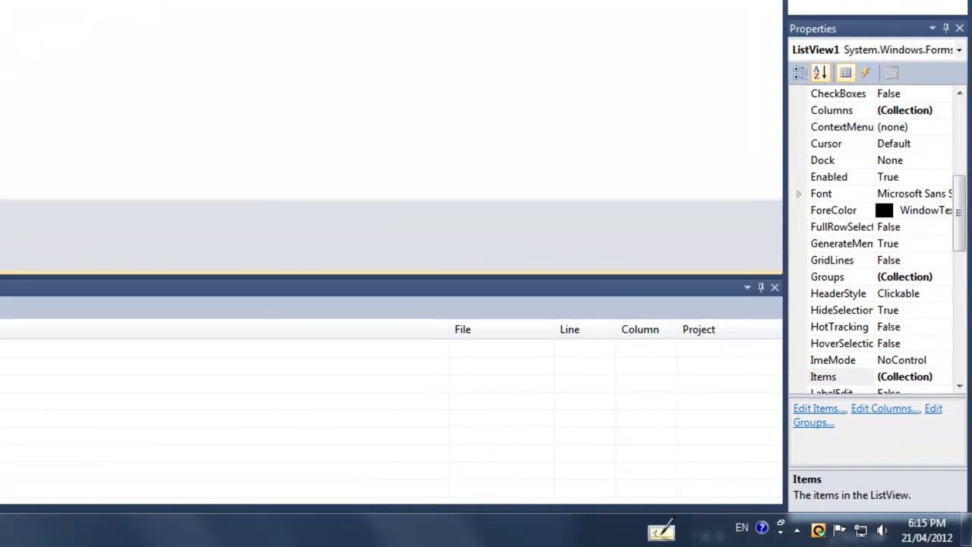
pyautogui.moveTo(959, 213)
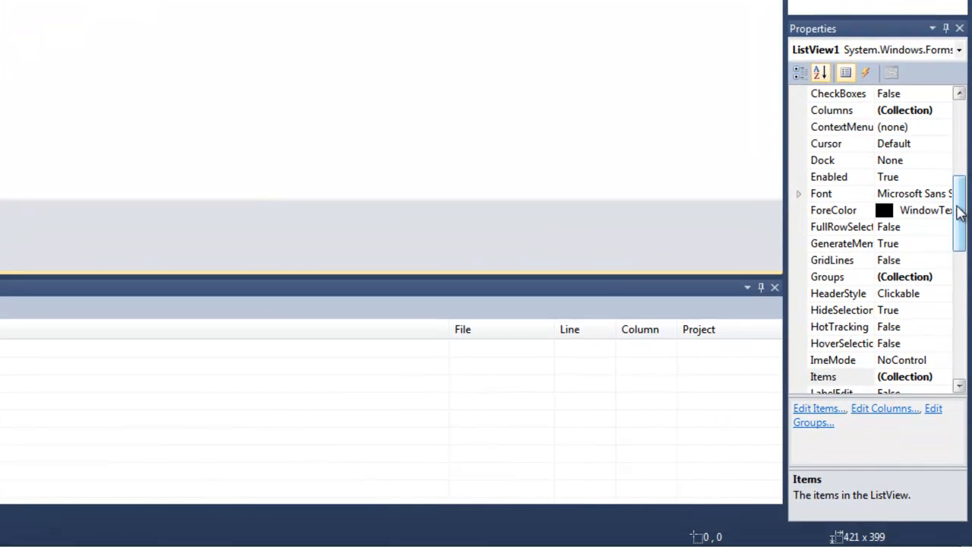
# Set ListView1's GridLines property to True.
pyautogui.scroll(-3)
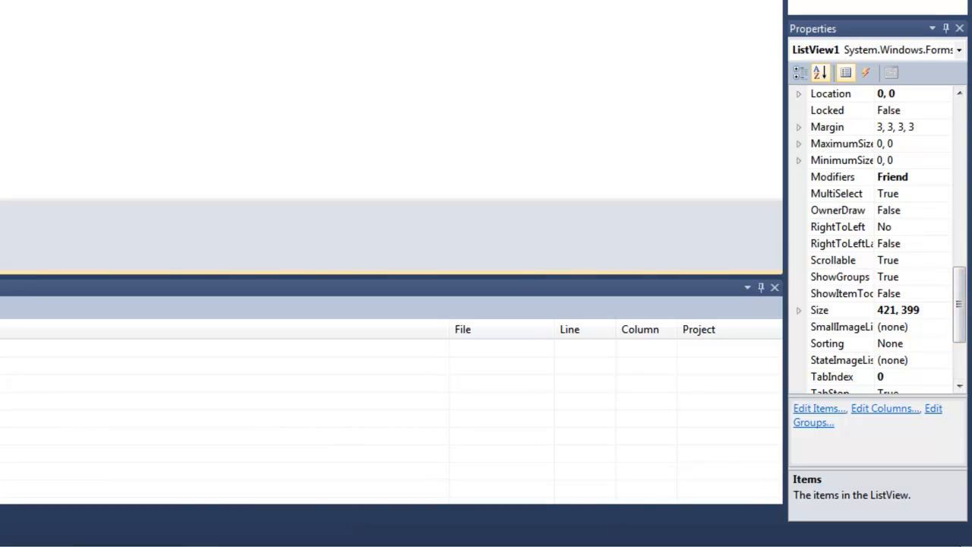
pyautogui.scroll(-3)
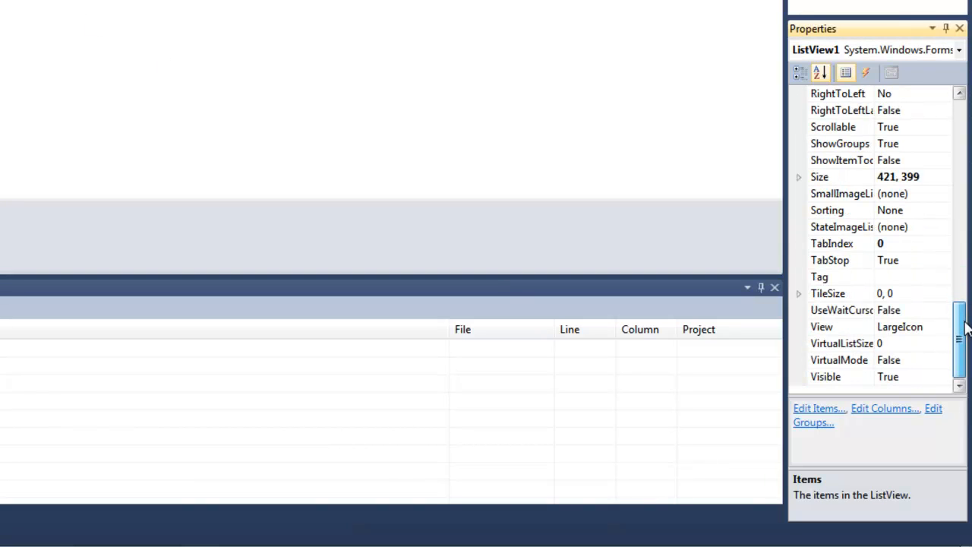
pyautogui.click(839, 326)
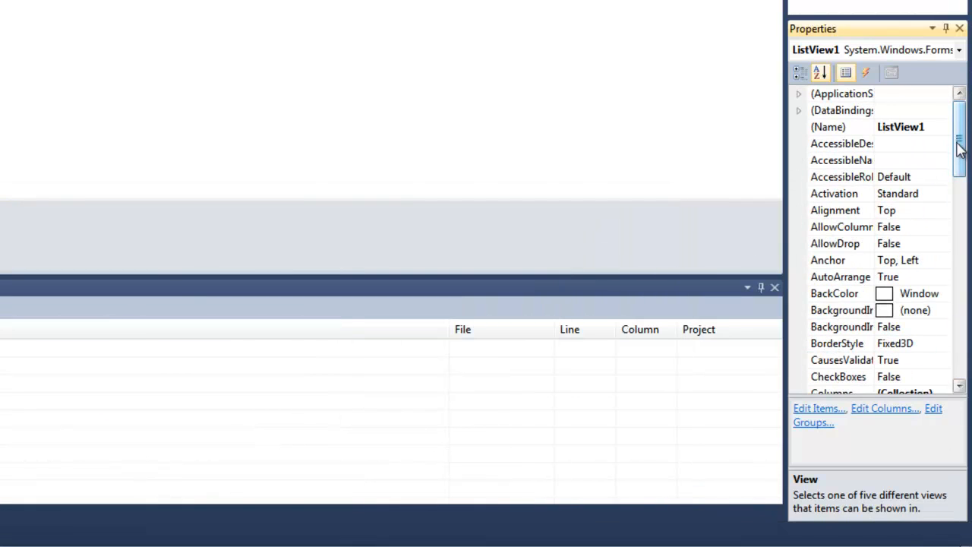
pyautogui.scroll(-3)
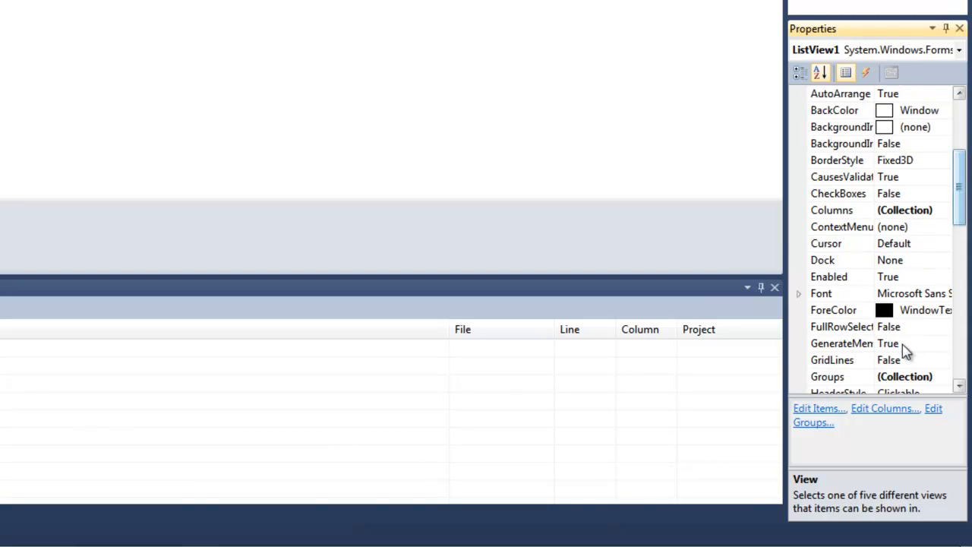
pyautogui.click(888, 359)
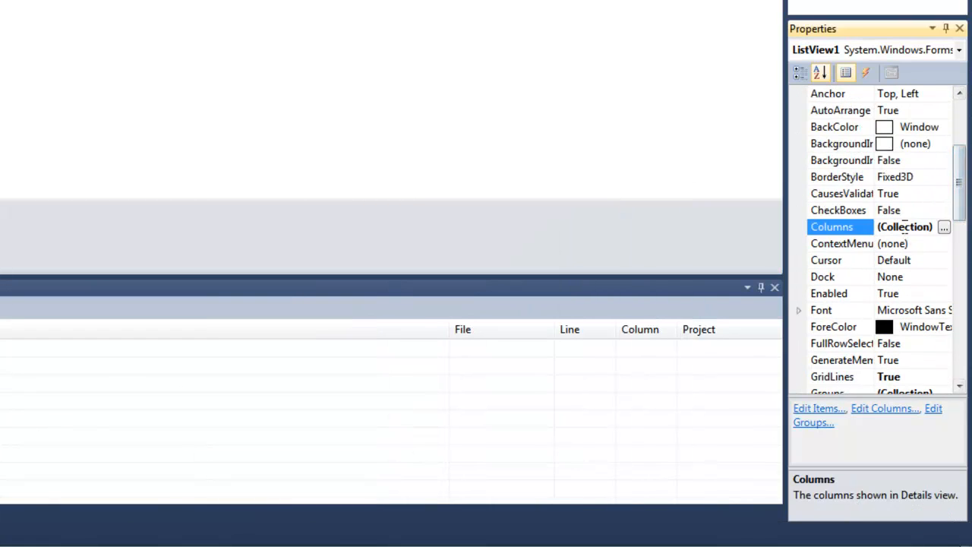
# In the ColumnHeader Collection Editor, add the Name and Memory column headers.
pyautogui.click(943, 226)
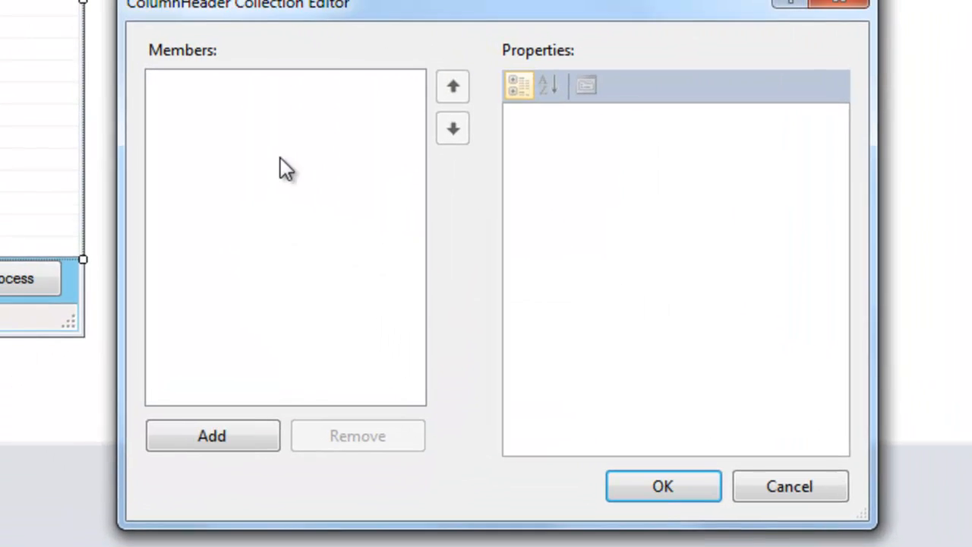
pyautogui.click(212, 435)
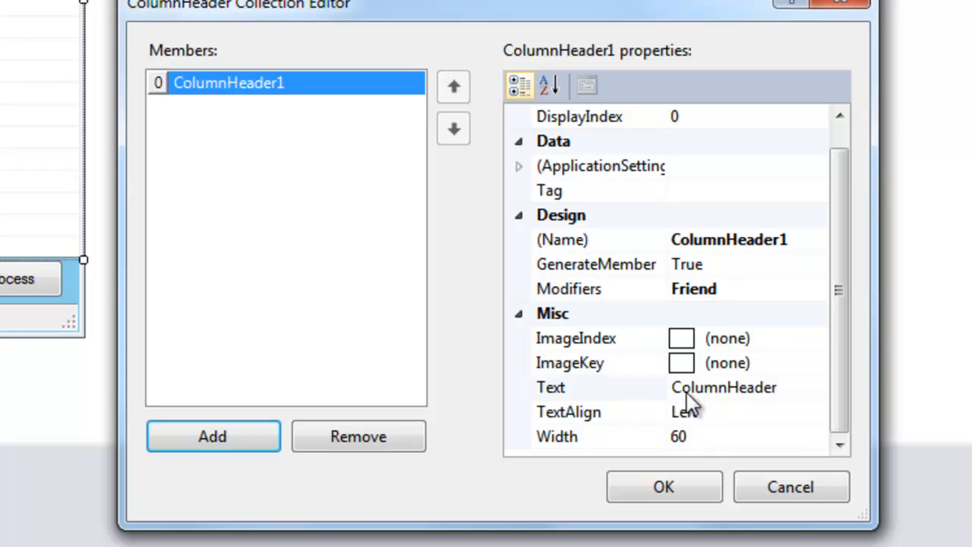
pyautogui.click(722, 387)
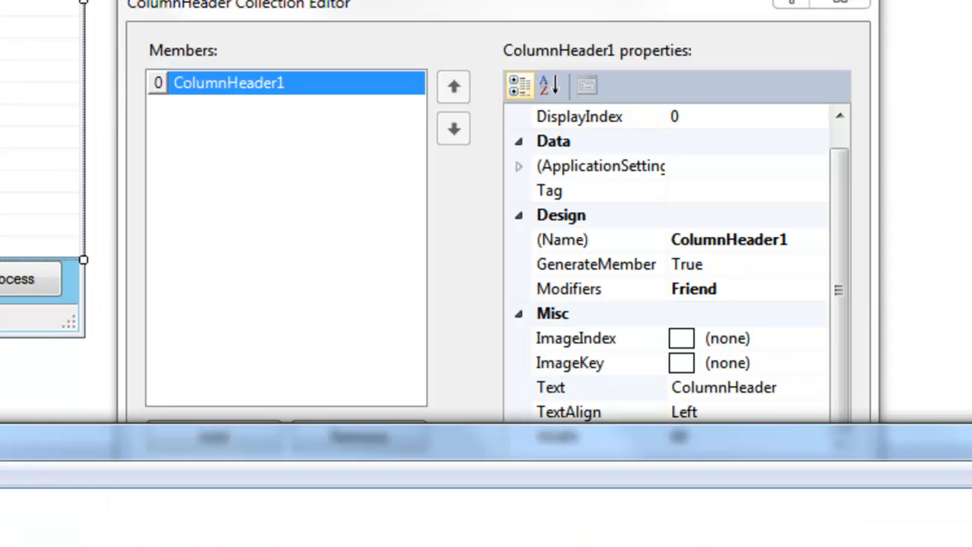
pyautogui.write('Name')
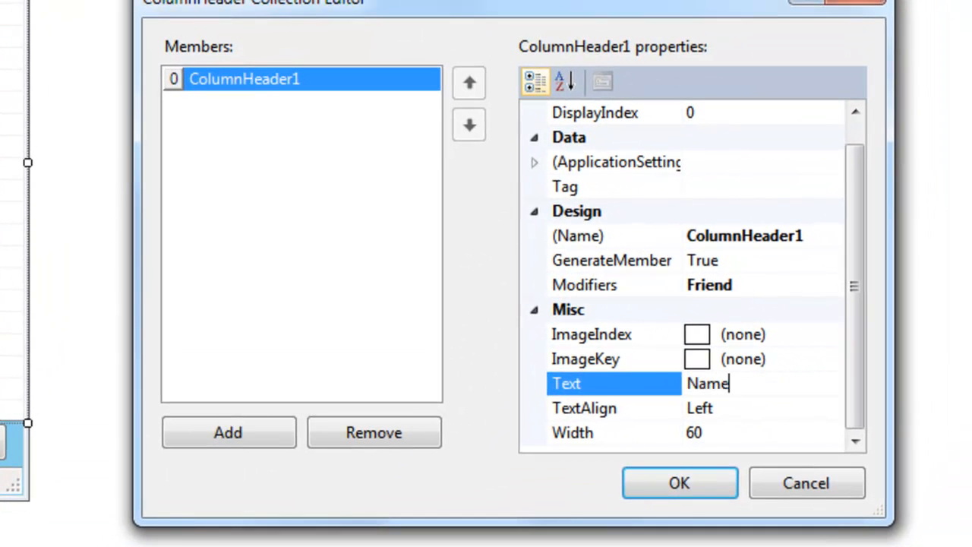
pyautogui.click(228, 432)
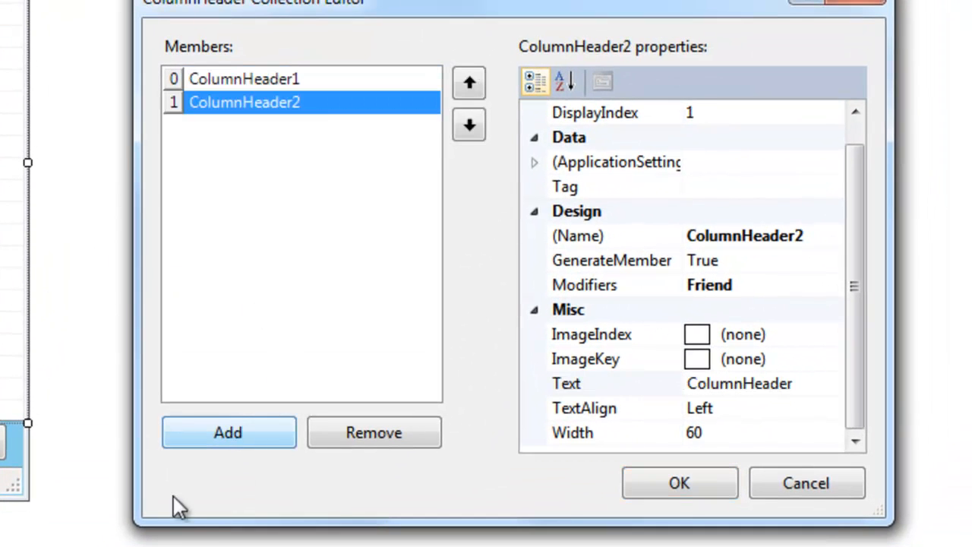
pyautogui.click(228, 432)
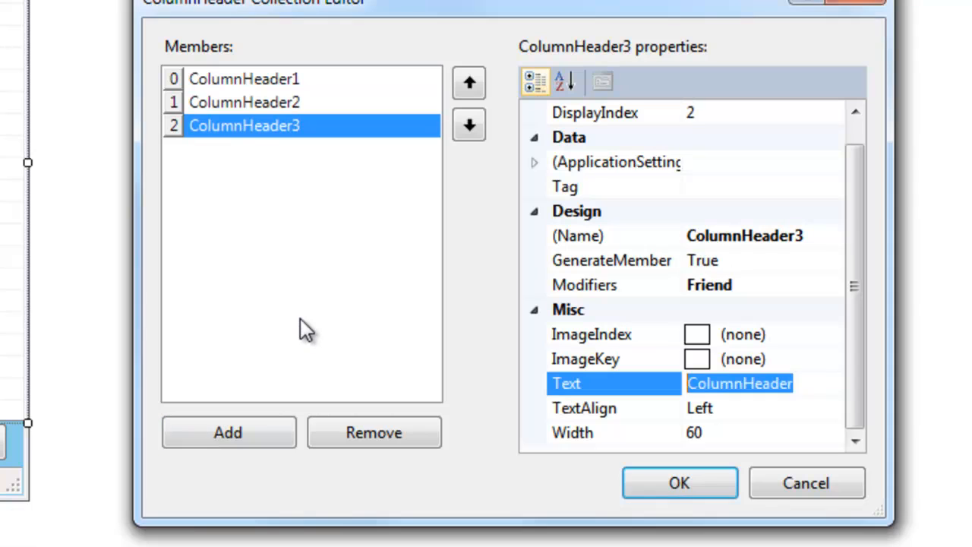
pyautogui.write('Memory')
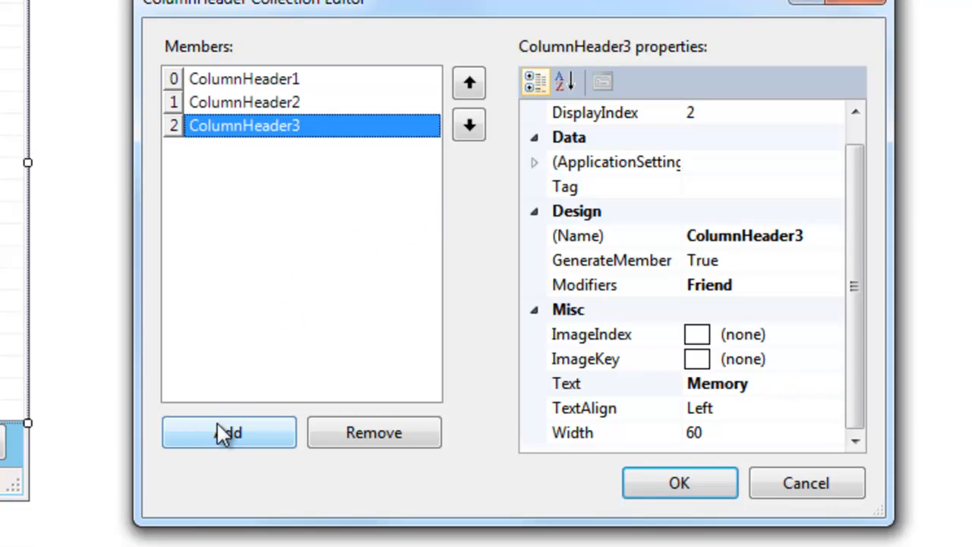
# Add the Working, Initialized and ID column headers and apply them.
pyautogui.click(228, 432)
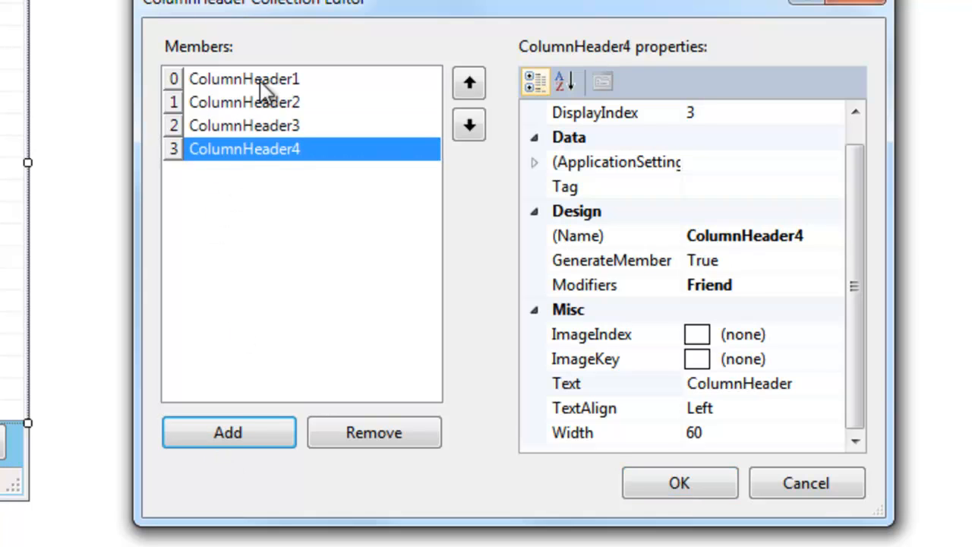
pyautogui.click(244, 125)
pyautogui.write('Wr')
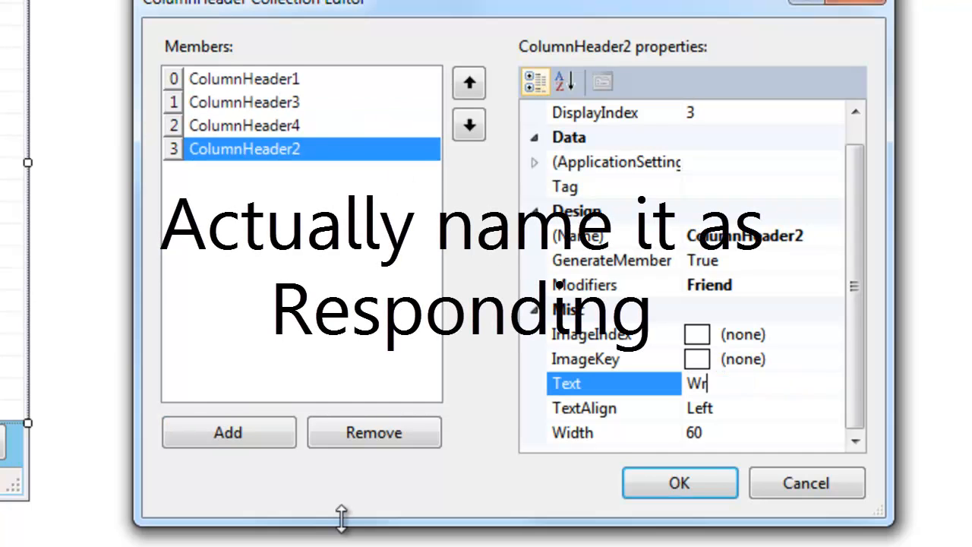
pyautogui.write('orking')
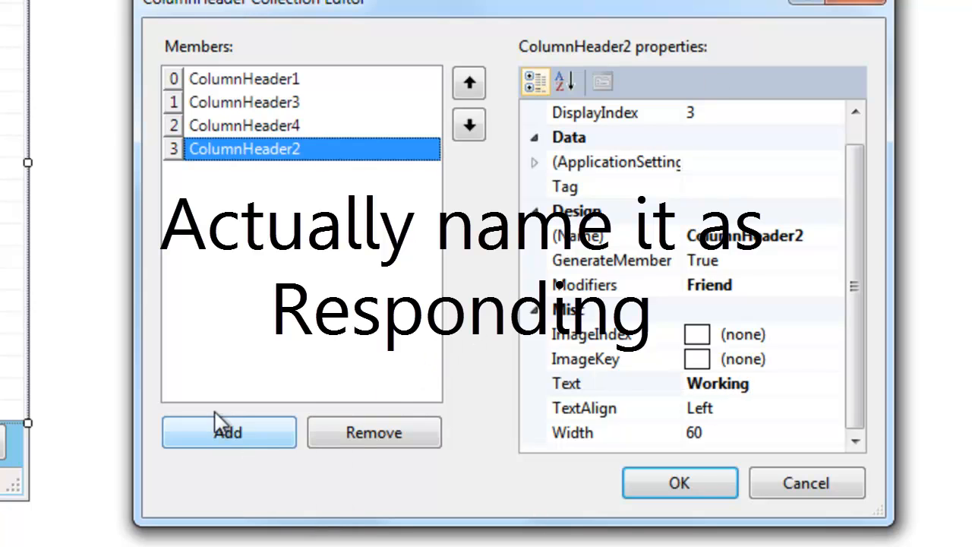
pyautogui.click(228, 432)
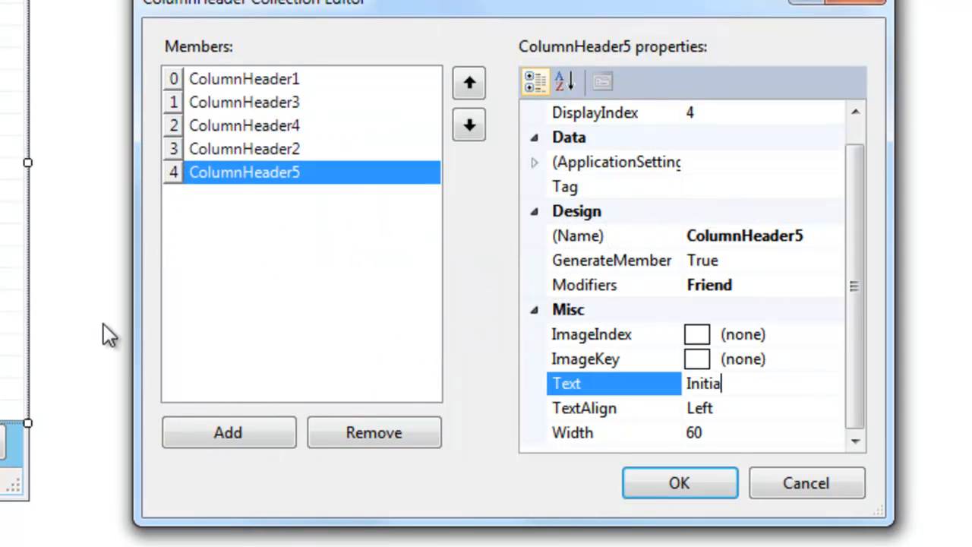
pyautogui.write('lized')
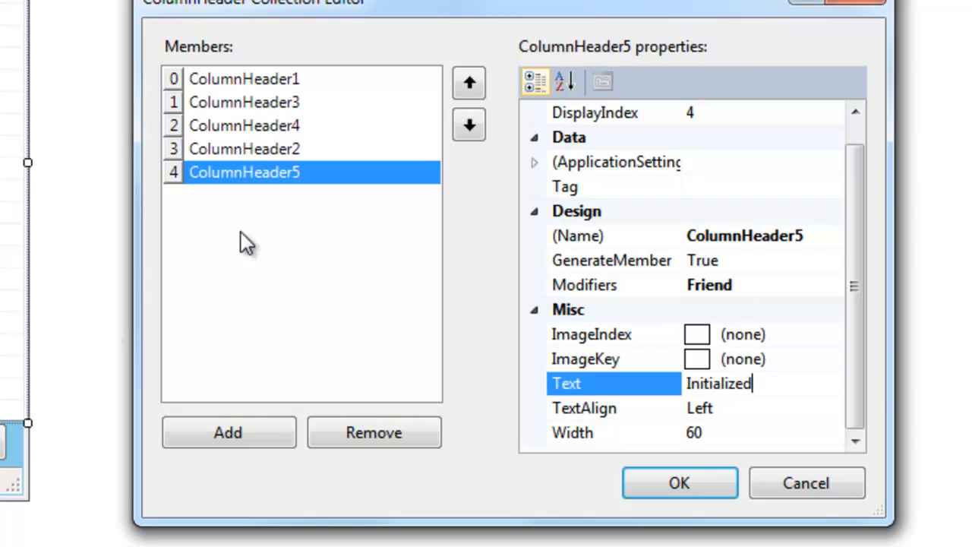
pyautogui.click(228, 432)
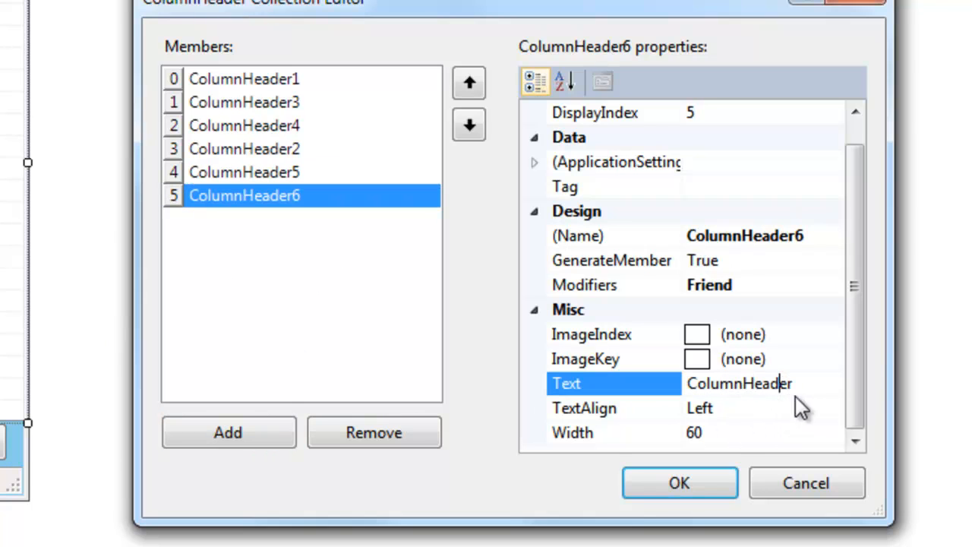
pyautogui.write('ID')
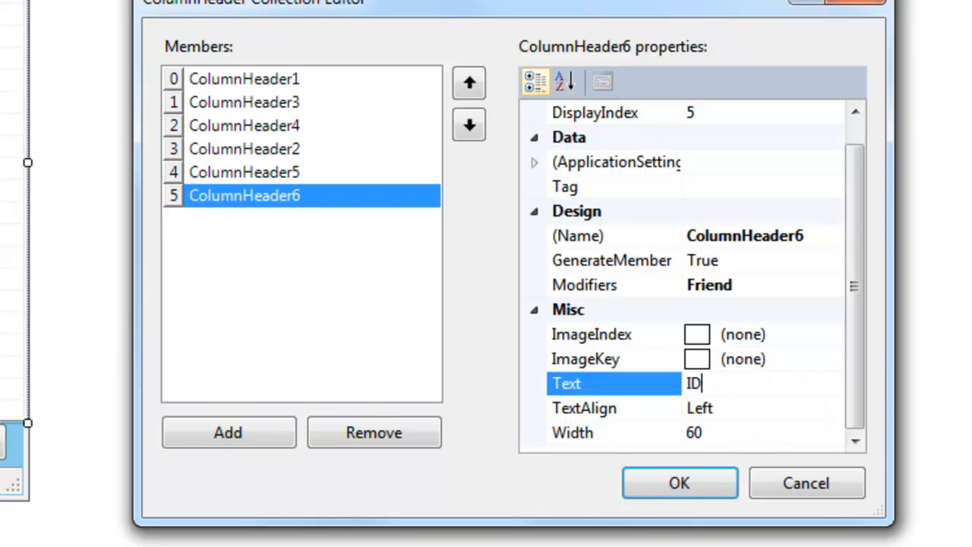
pyautogui.click(678, 483)
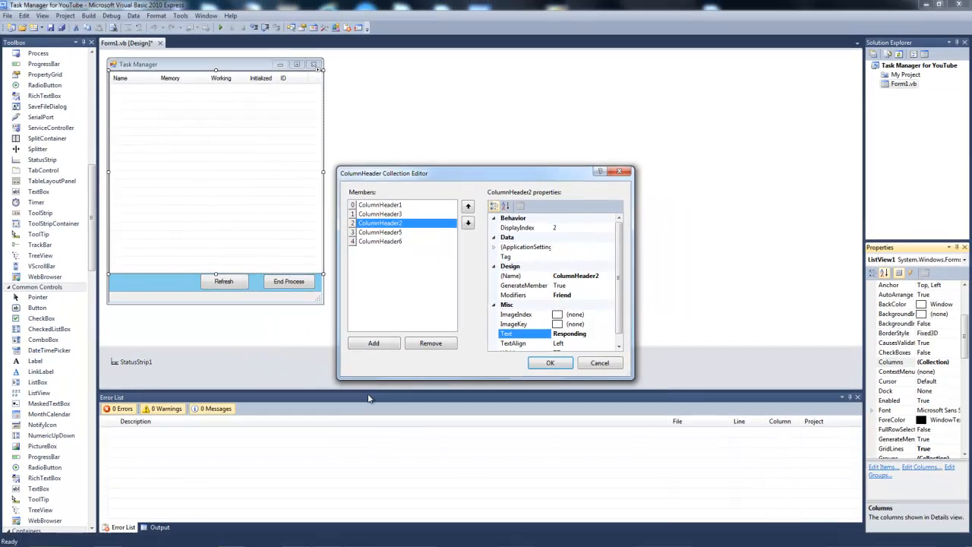
# Confirm the column header editor with ColumnHeader2 renamed to Responding.
pyautogui.click(550, 362)
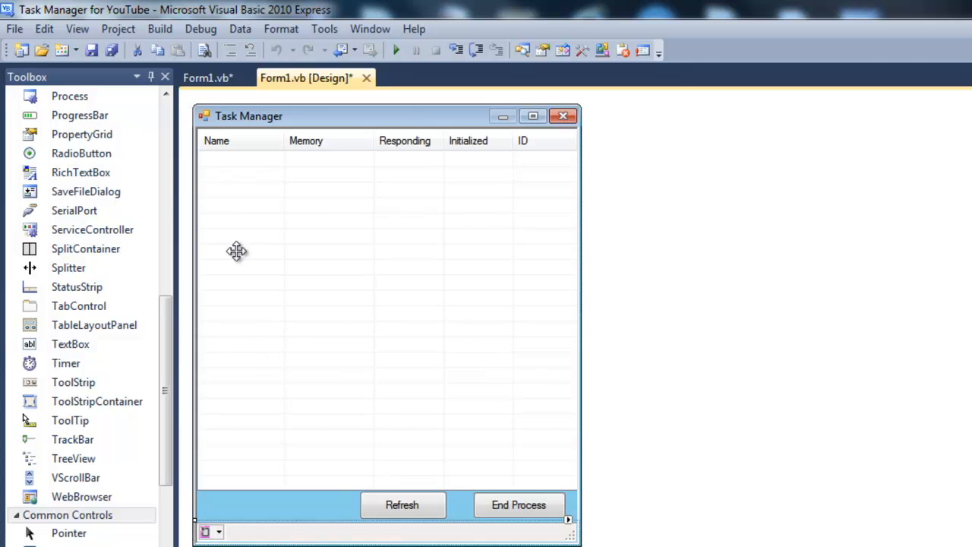
# Add a StatusLabel item to the form's StatusStrip.
pyautogui.click(207, 78)
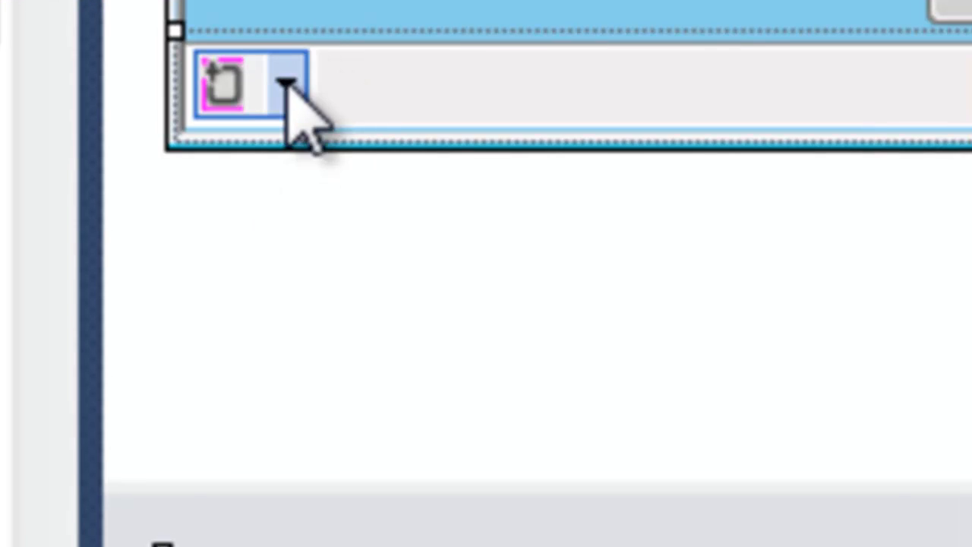
pyautogui.click(287, 84)
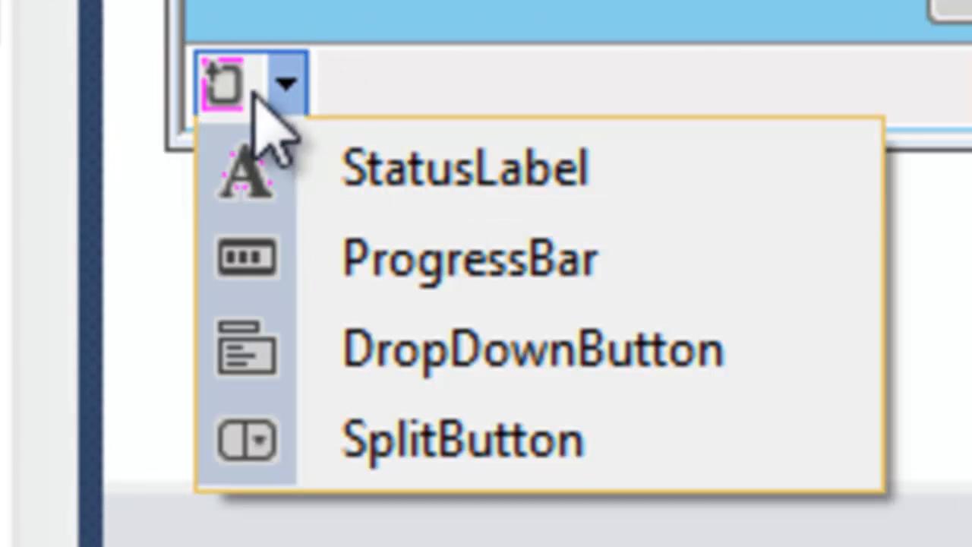
pyautogui.click(287, 84)
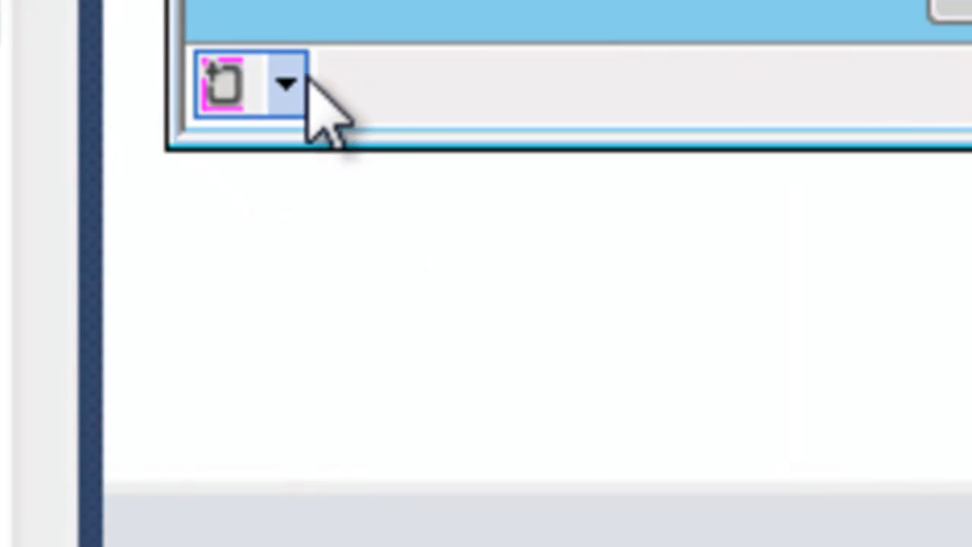
pyautogui.click(286, 82)
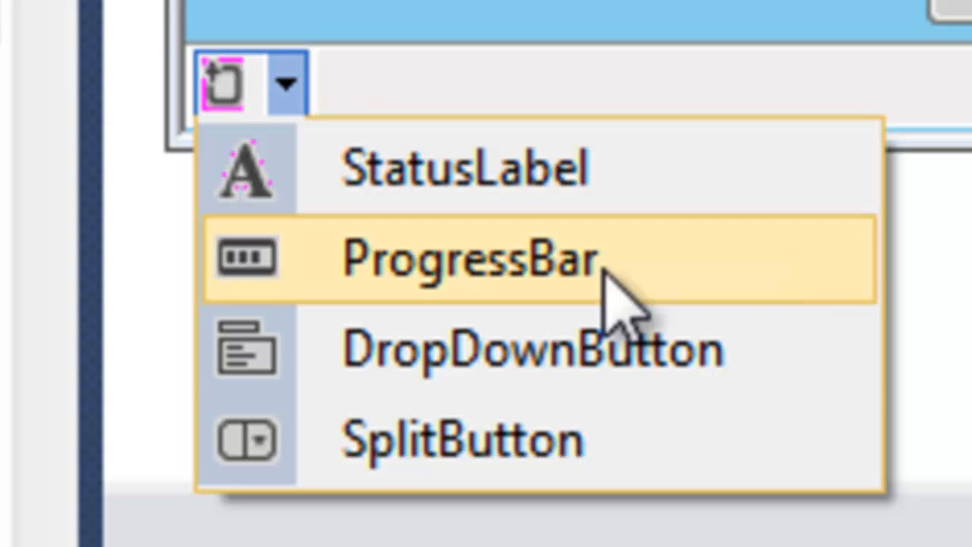
pyautogui.moveTo(516, 266)
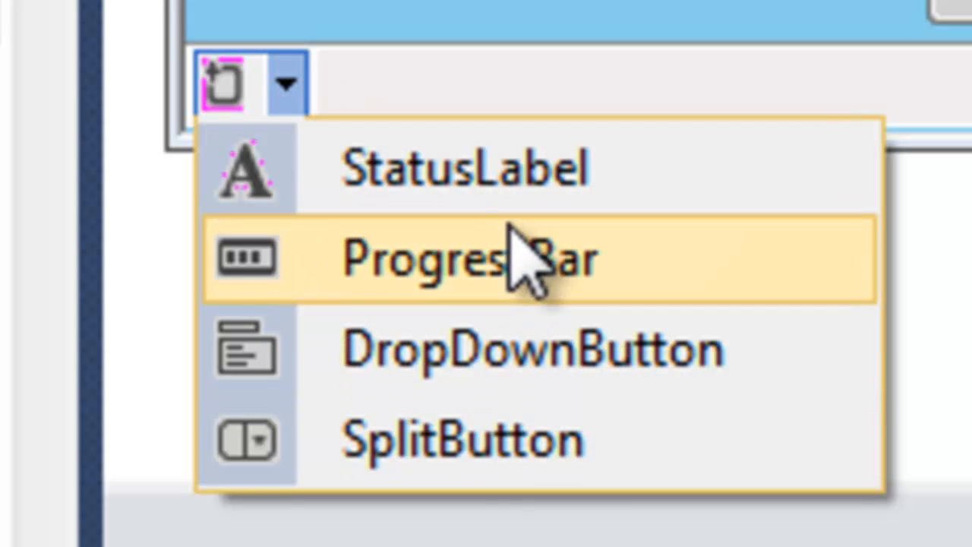
pyautogui.click(464, 167)
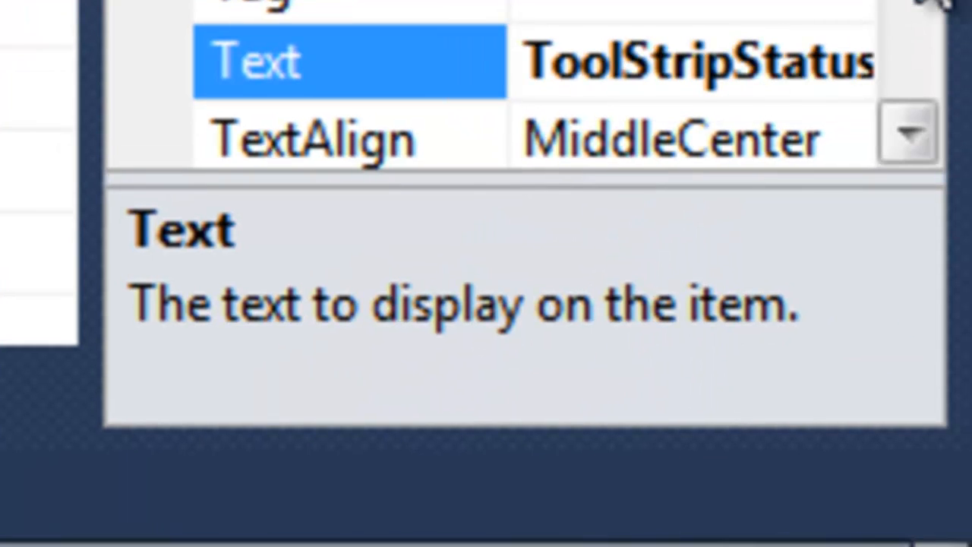
# Set ToolStripStatusLabel1's Text property to 'Processes: 0'.
pyautogui.click(683, 61)
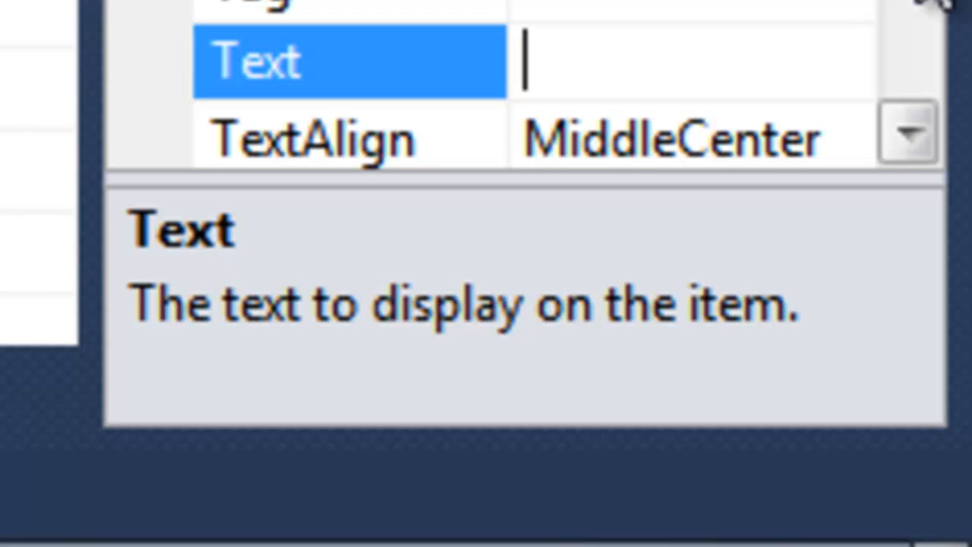
pyautogui.write('nn')
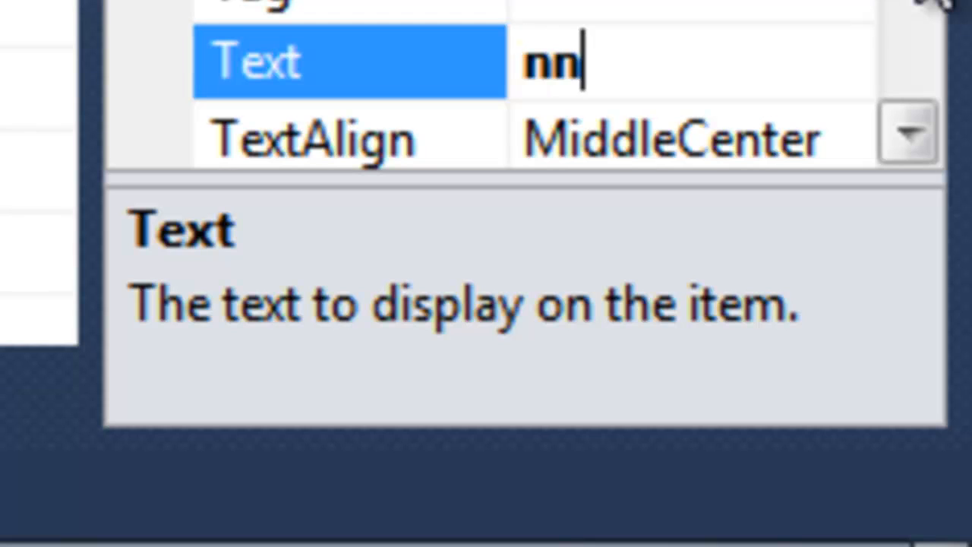
pyautogui.write('P')
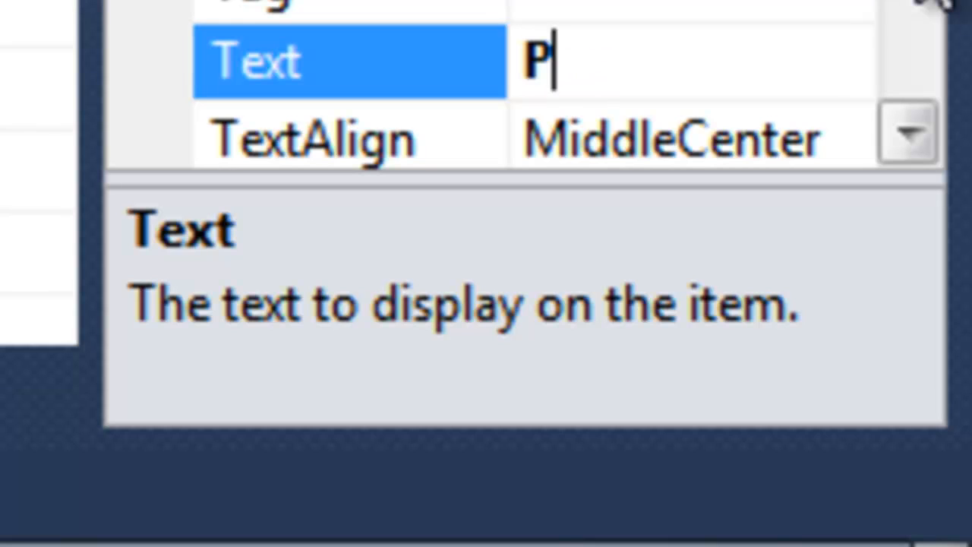
pyautogui.write('rocess')
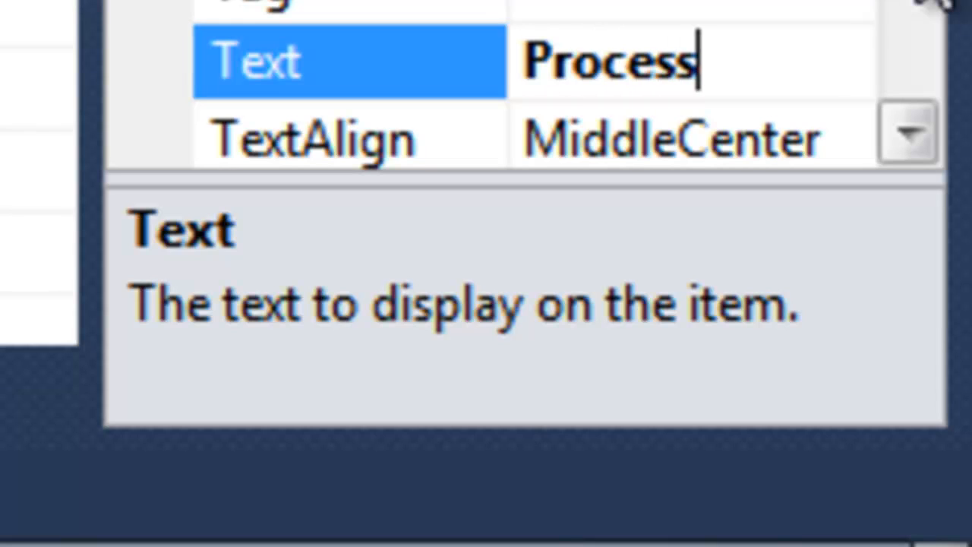
pyautogui.write('es')
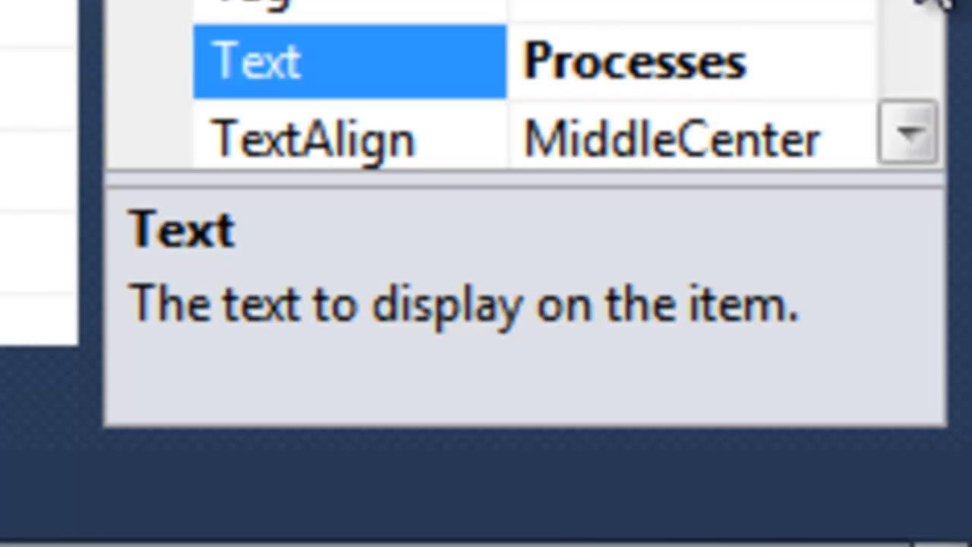
pyautogui.write(': 0')
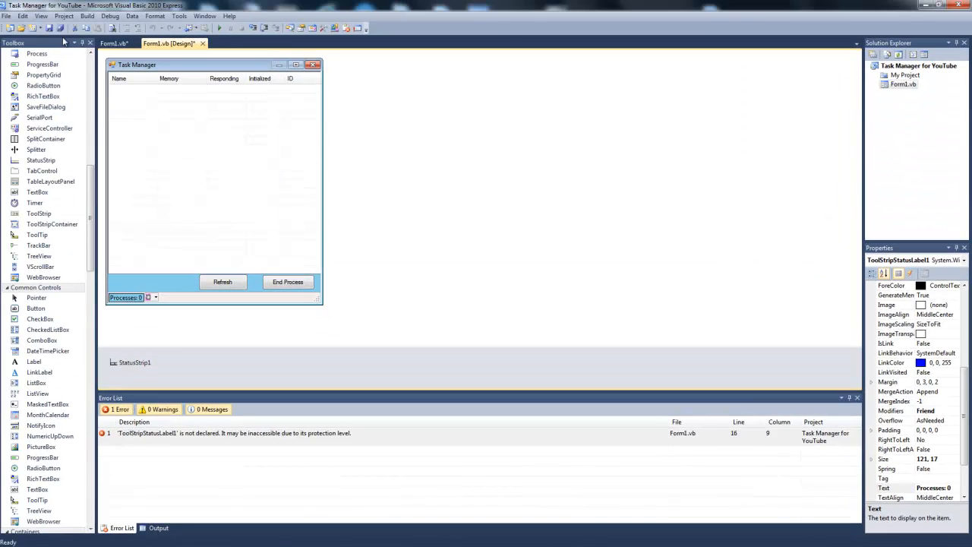
# Use Save All to bring up the Save Project dialog for Task Manager for YouTube.
pyautogui.click(112, 43)
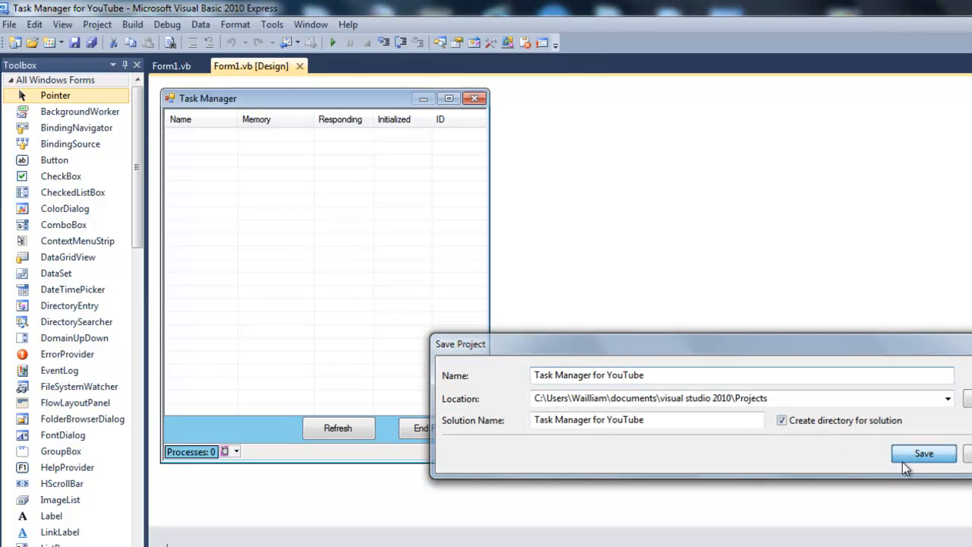
# Confirm saving the project and solution as 'Task Manager for YouTube'.
pyautogui.click(924, 453)
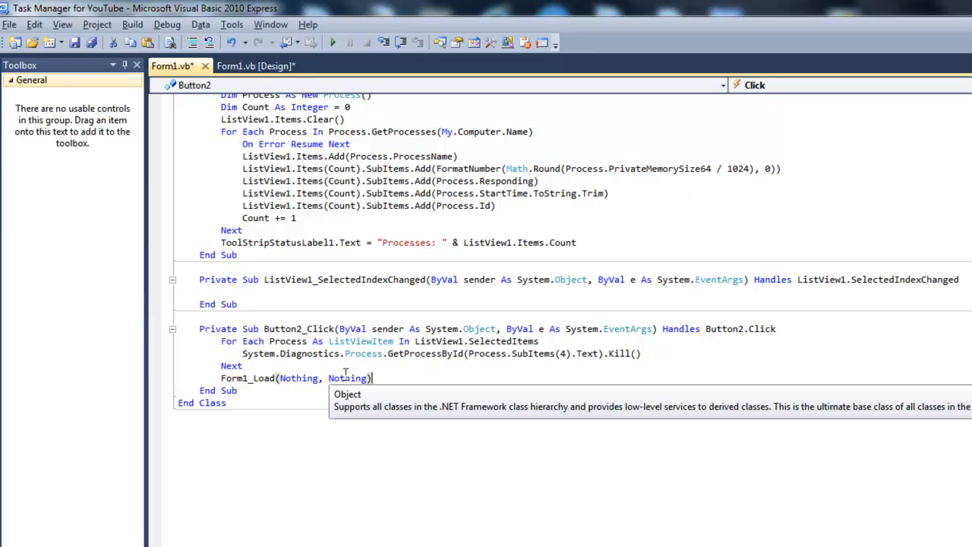
pyautogui.moveTo(348, 373)
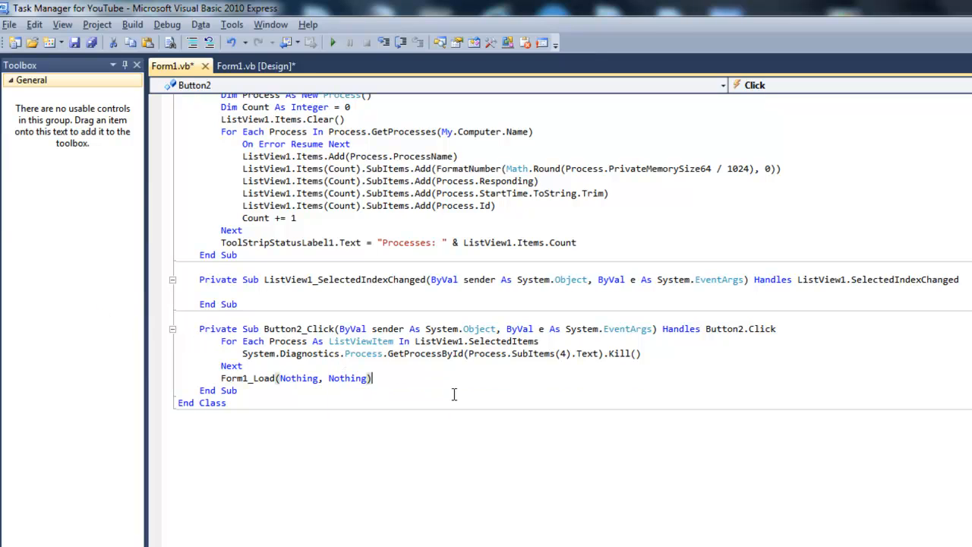
# Make the Refresh button's Button1_Click handler call Form1_Load(Nothing, Nothing).
pyautogui.click(251, 66)
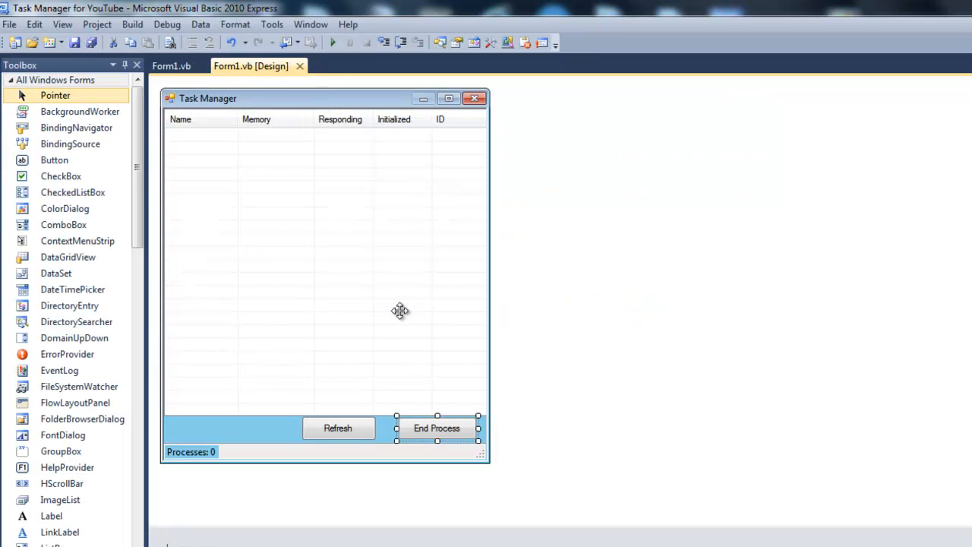
pyautogui.doubleClick(337, 427)
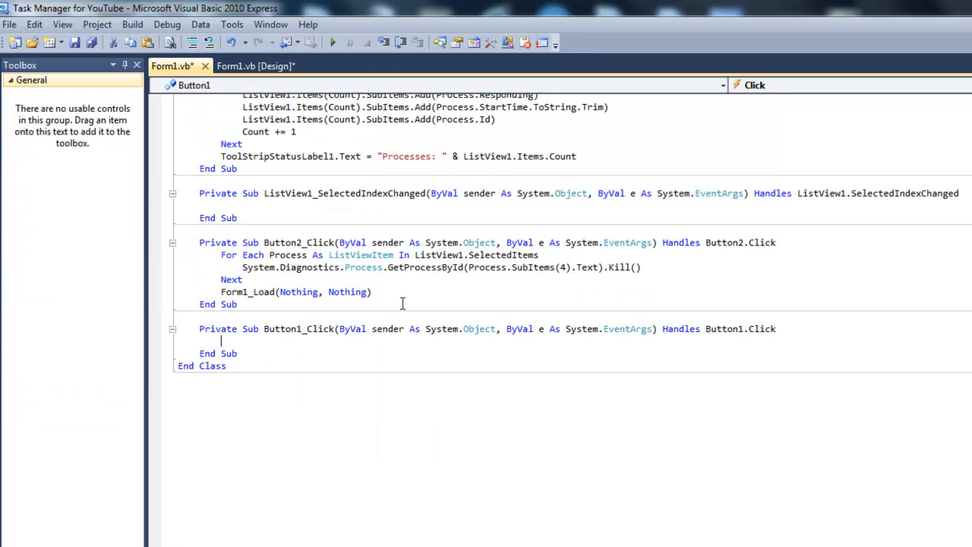
pyautogui.write('Form1.')
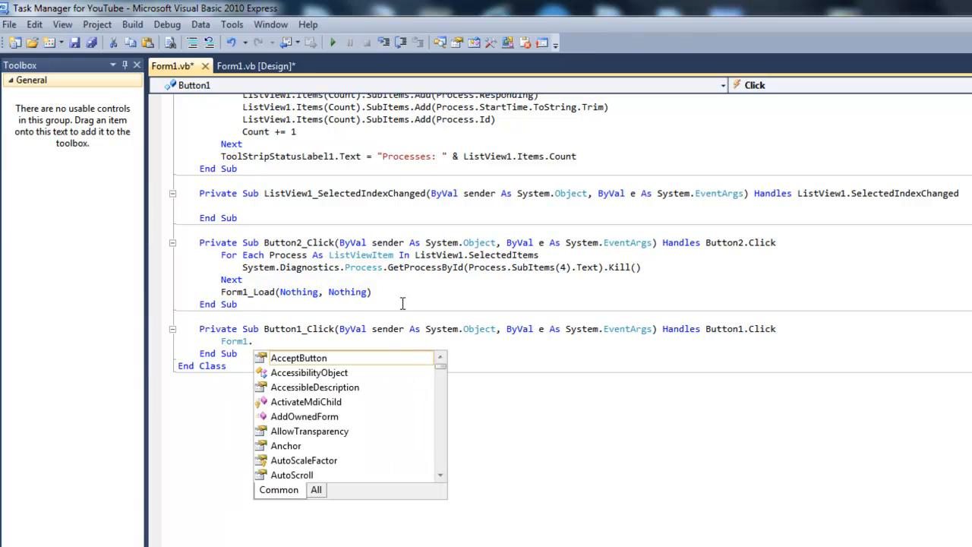
pyautogui.write('Load(Nothing, Nothing')
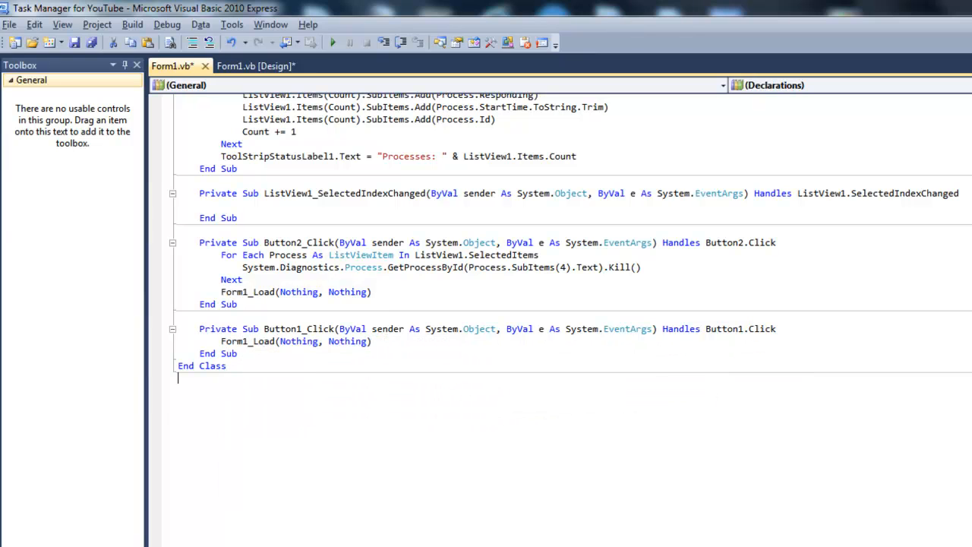
pyautogui.click(256, 66)
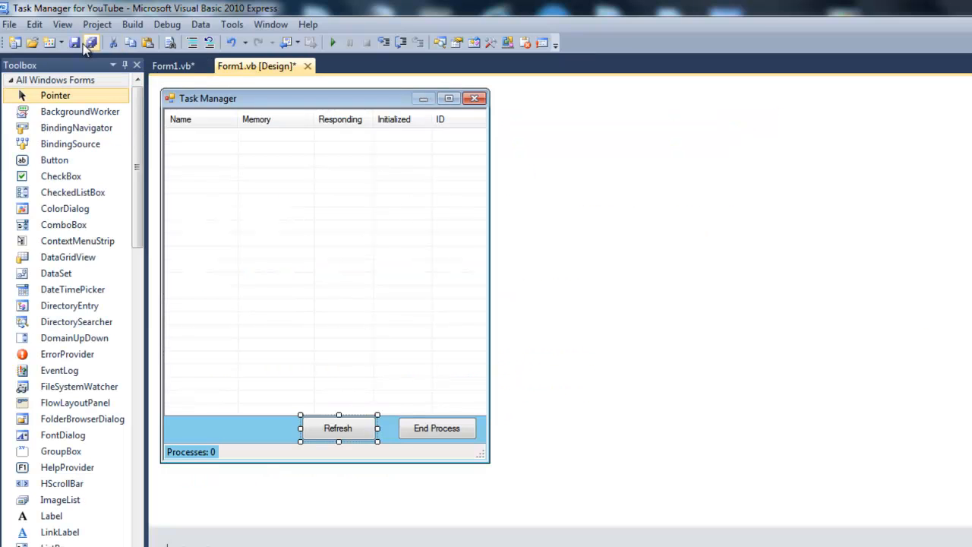
# Run the app, scroll its 131-process list, refresh it, and try ending a selected process.
pyautogui.click(90, 43)
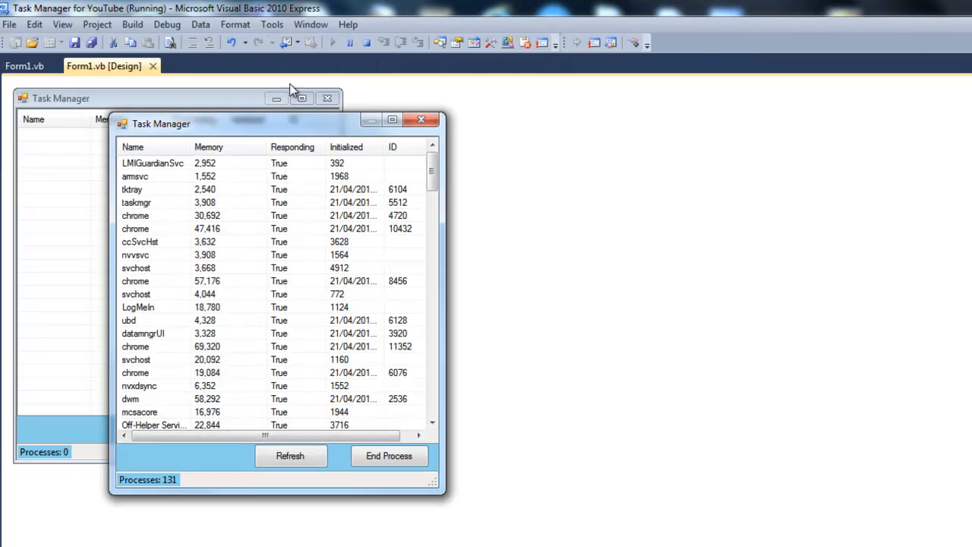
pyautogui.scroll(-3)
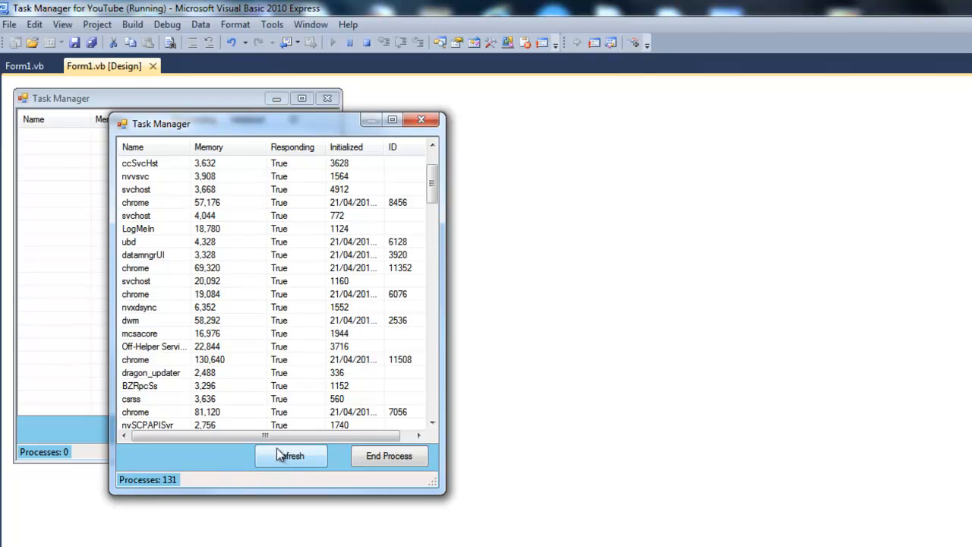
pyautogui.click(290, 455)
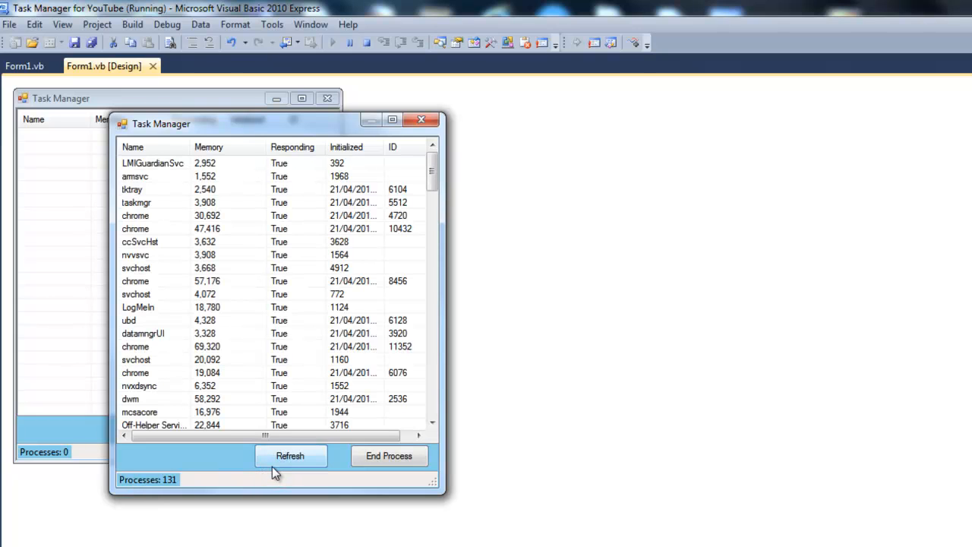
pyautogui.moveTo(337, 471)
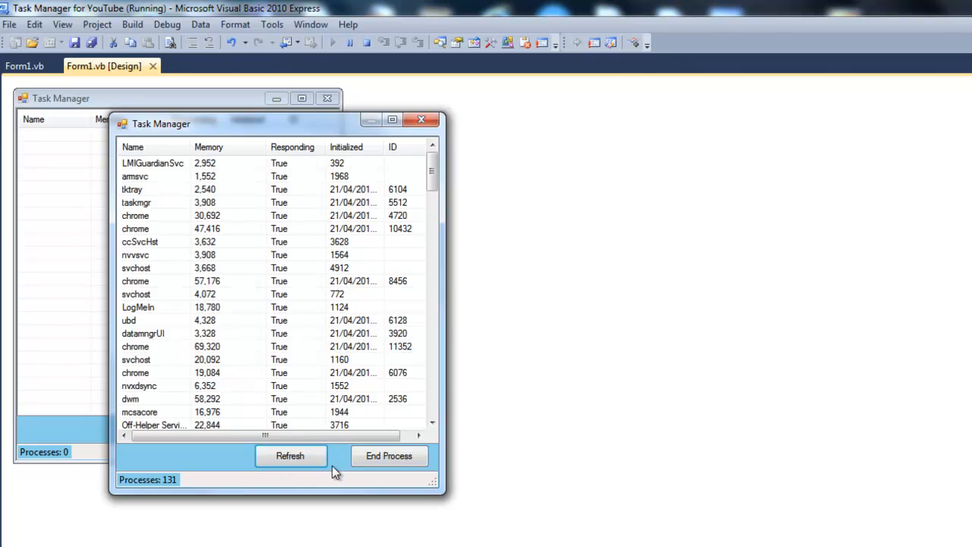
pyautogui.moveTo(243, 235)
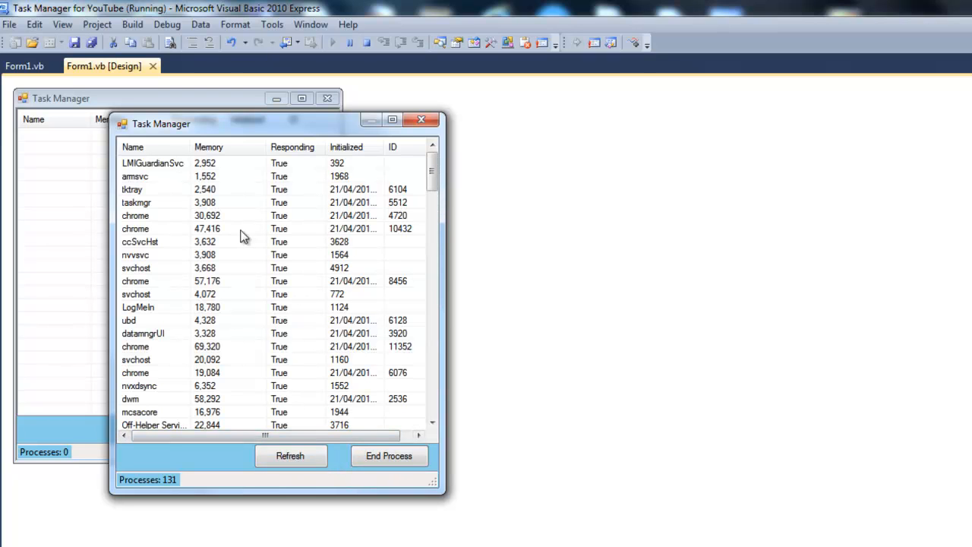
pyautogui.click(136, 202)
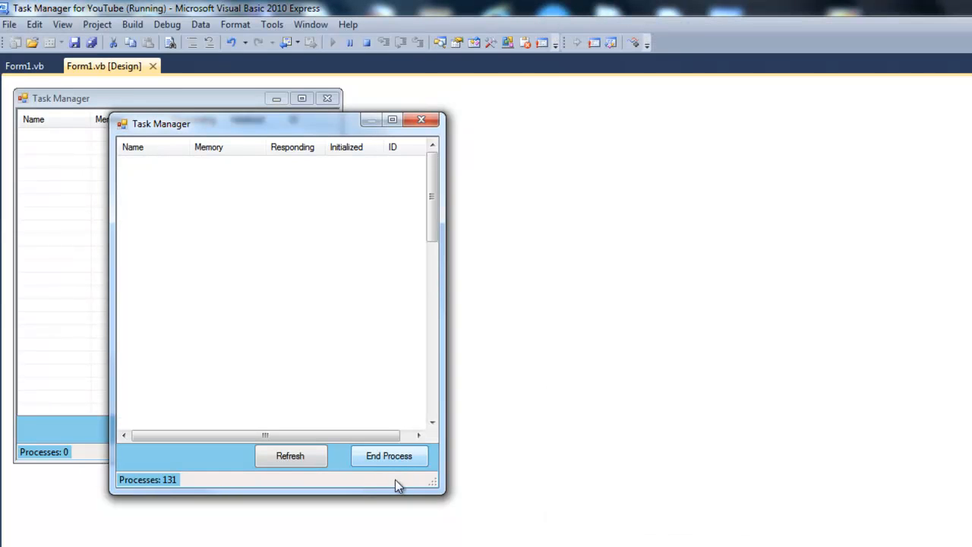
pyautogui.click(290, 456)
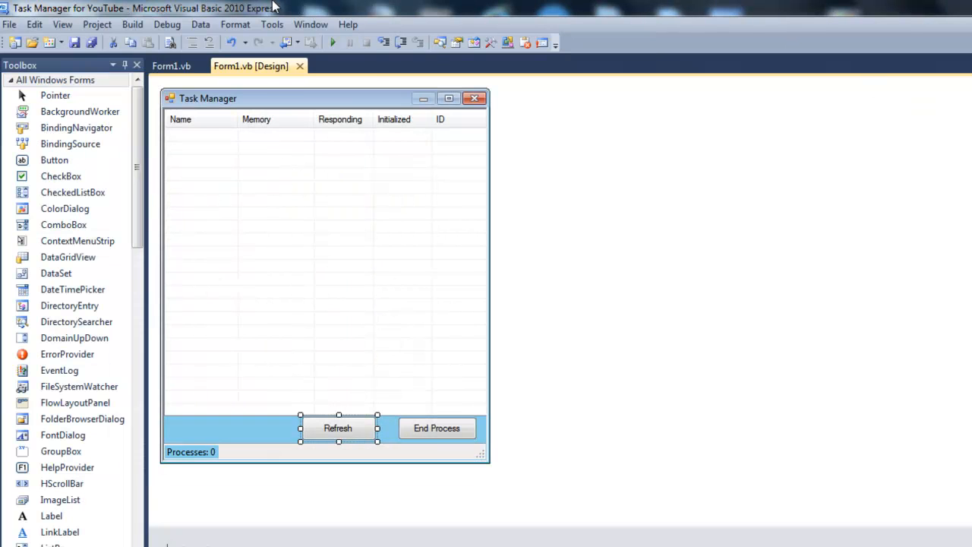
pyautogui.moveTo(280, 129)
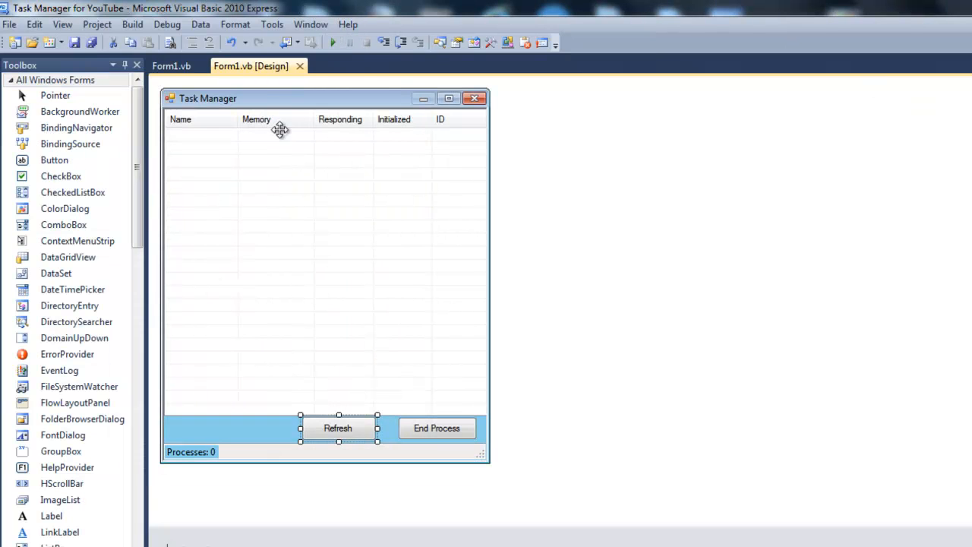